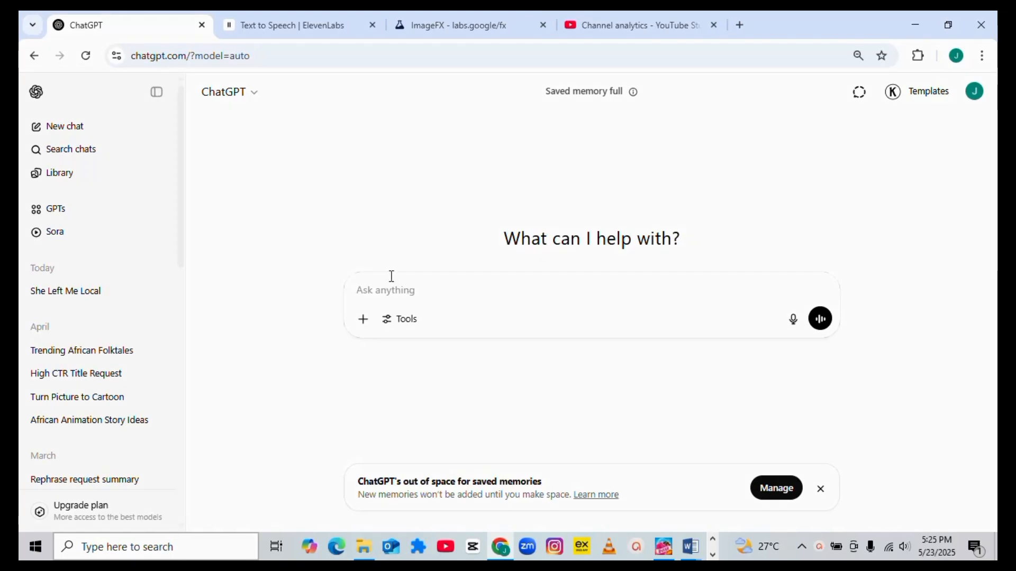
Start a draft in a new ChatGPT chat, then erase it with Ctrl+A
click(385, 289)
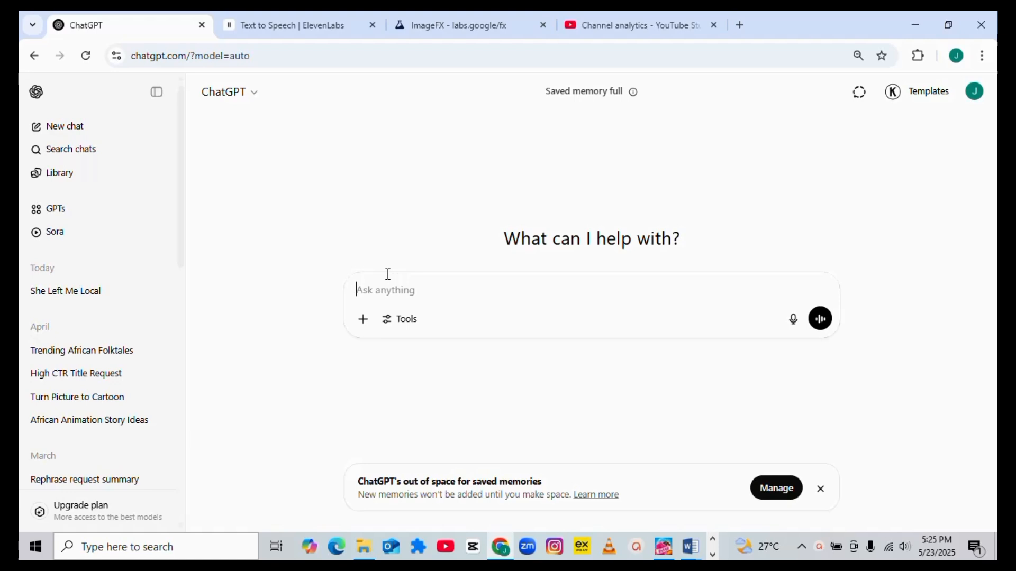
mouse_move(449, 322)
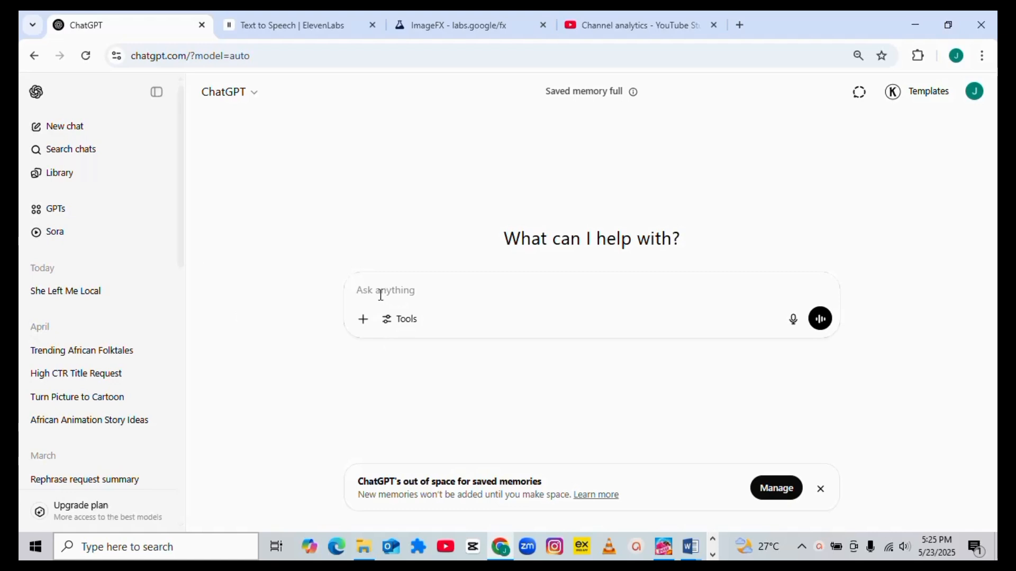
click(384, 290)
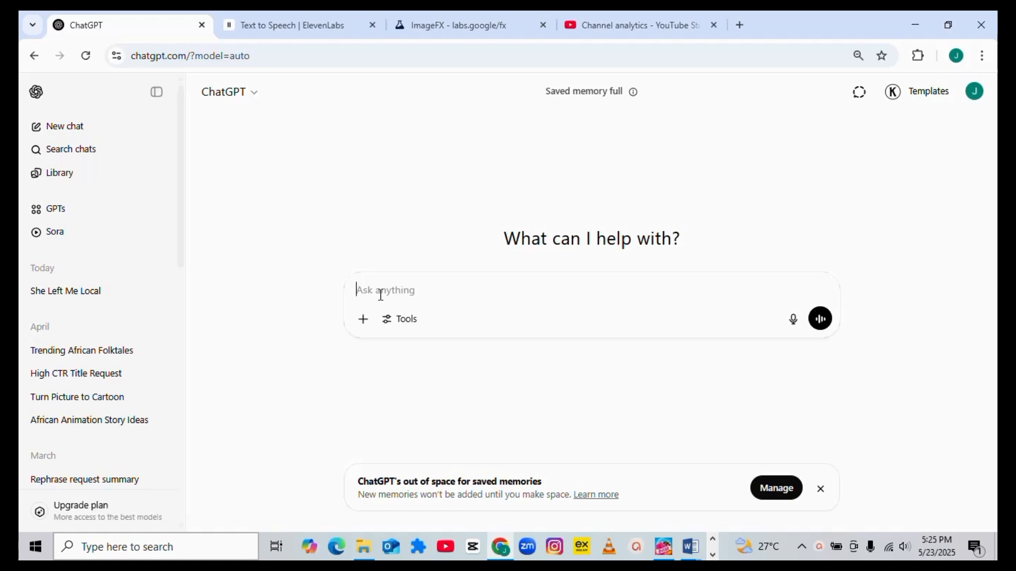
text(you nae)
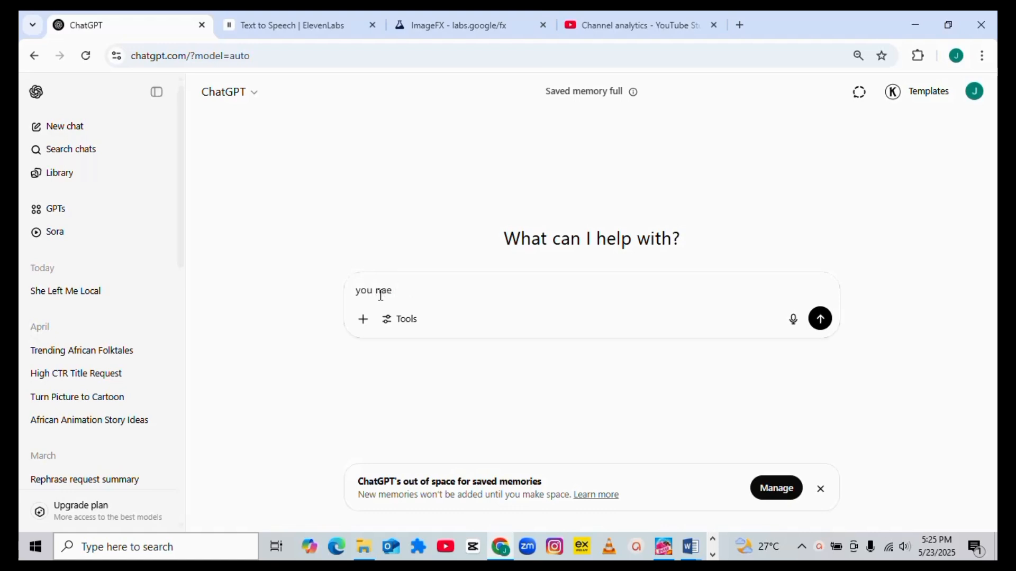
key(Ctrl+a)
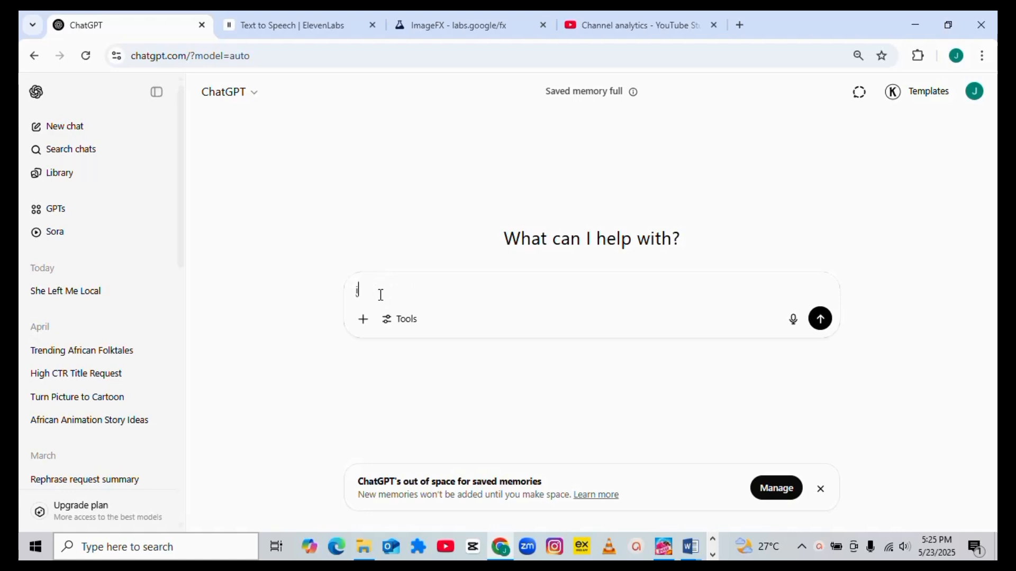
text(i want)
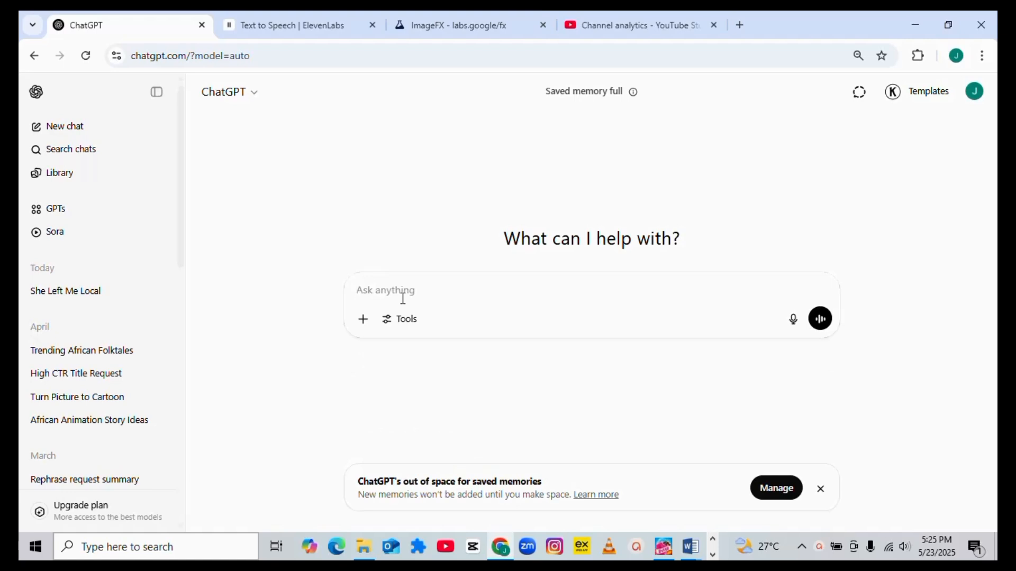
Type that you want to generate an eye-catching thumbnail for your video, fixing typos
text(I want to)
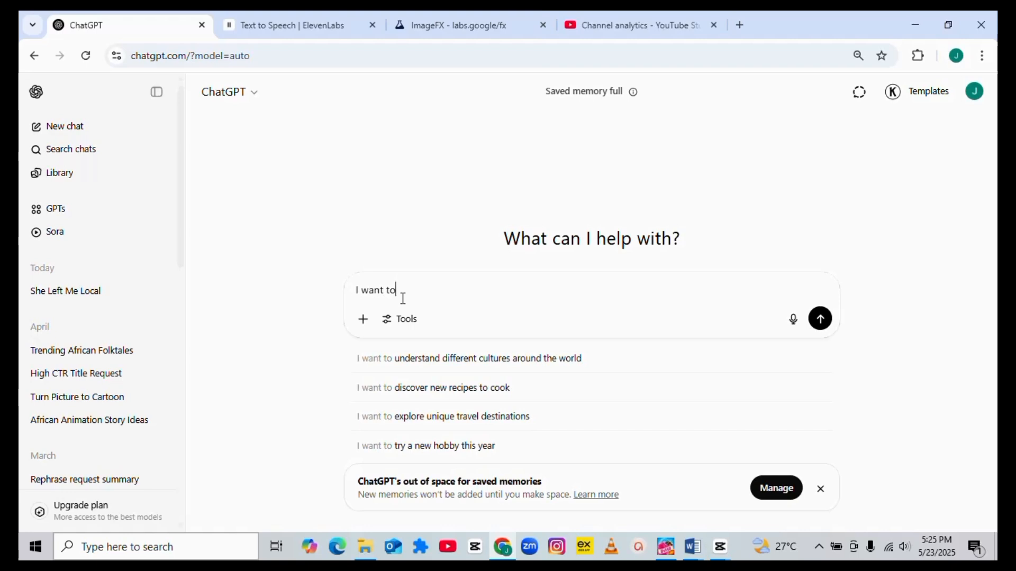
text(generate)
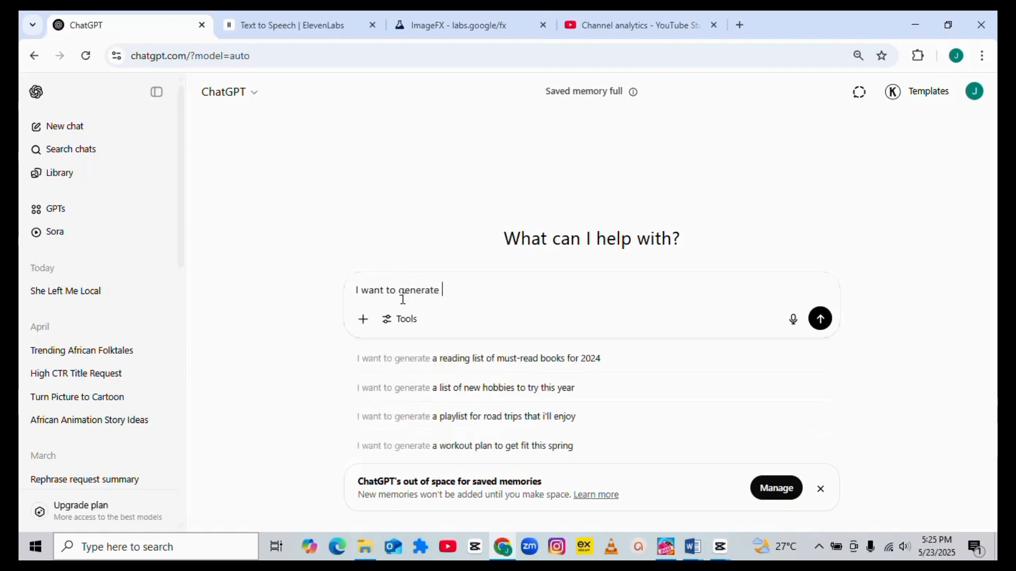
text(eye)
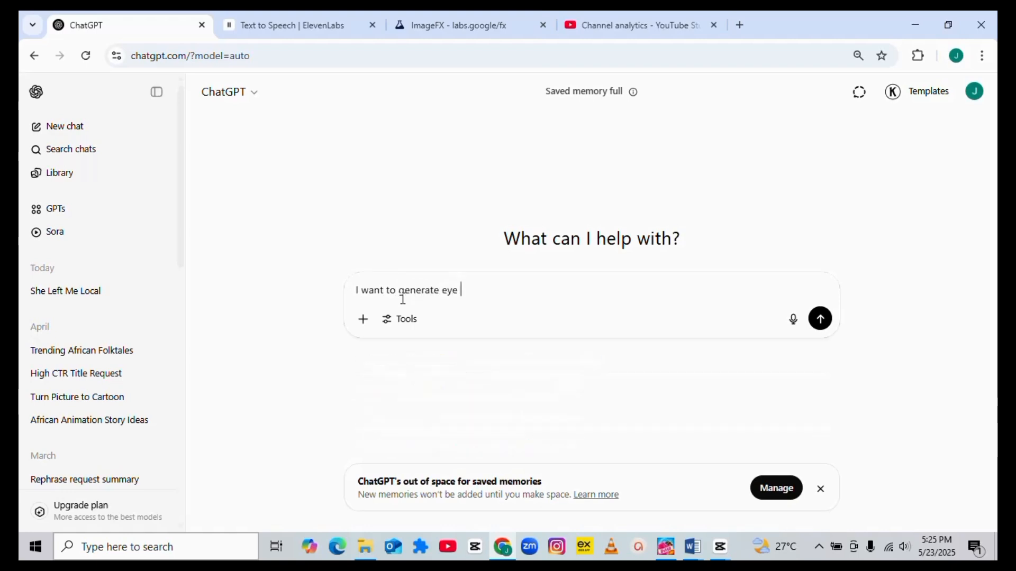
text(ca)
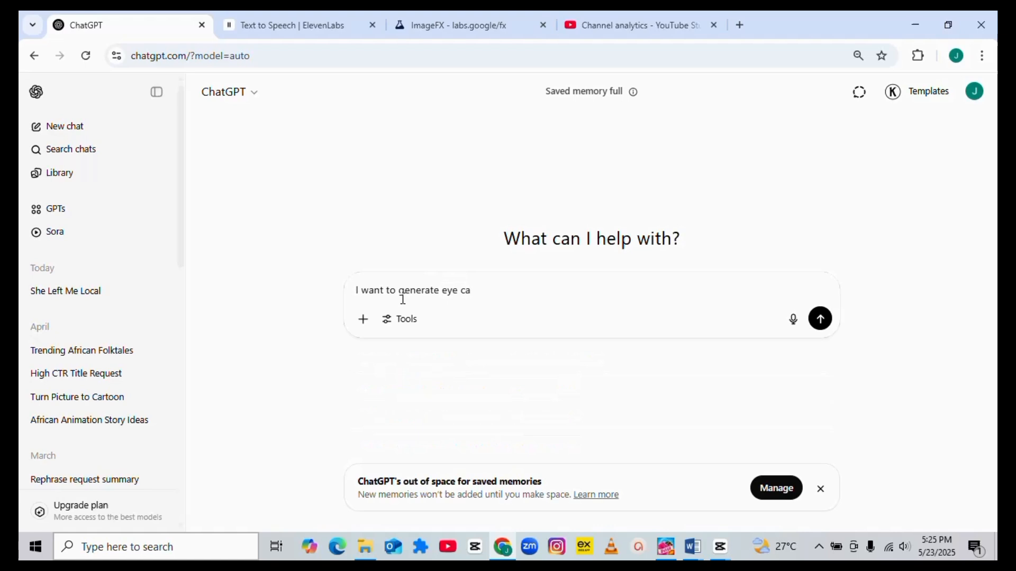
text(tchy)
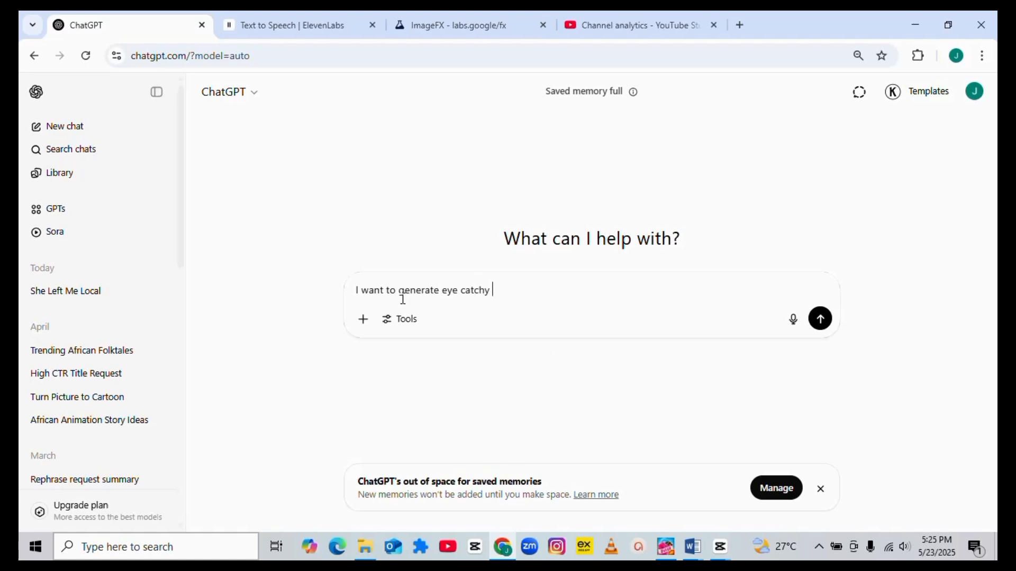
text(thu)
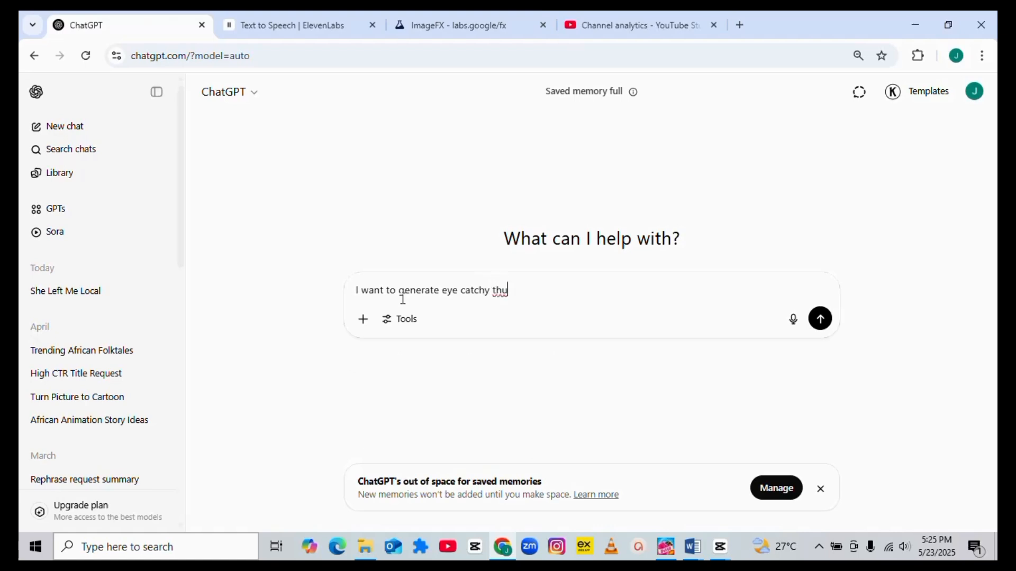
text(mbnail f)
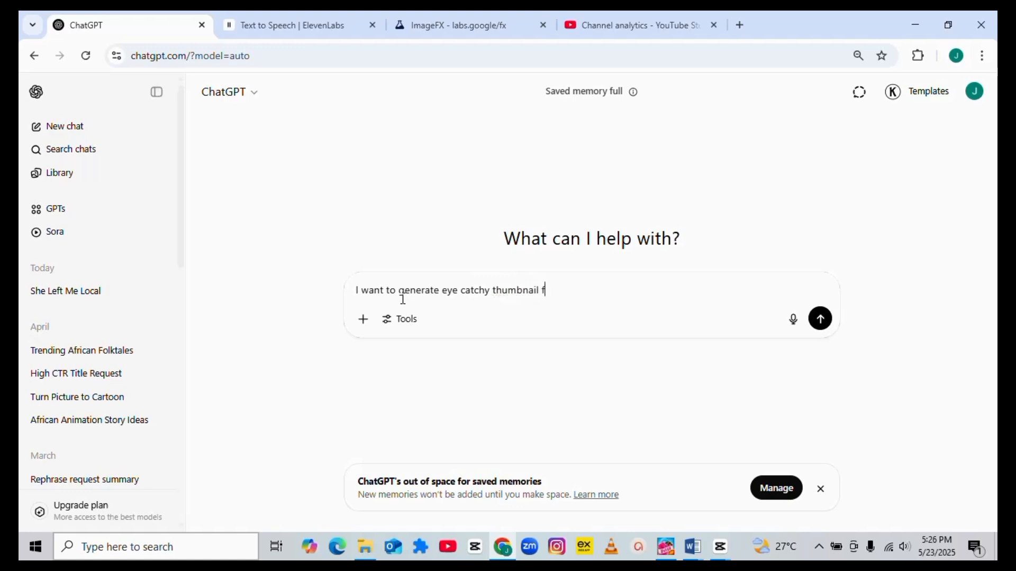
text(or ,)
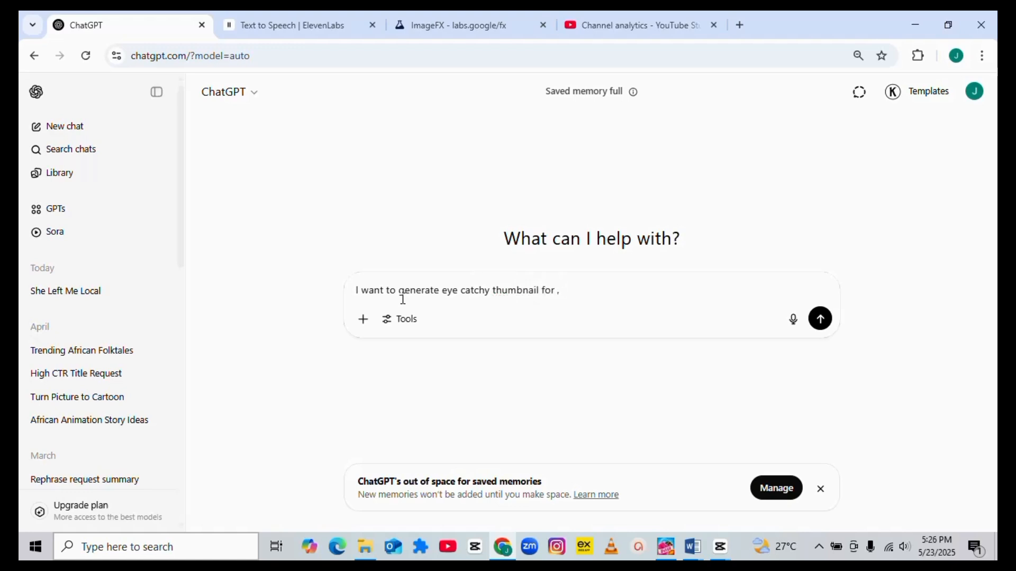
text(my youtube)
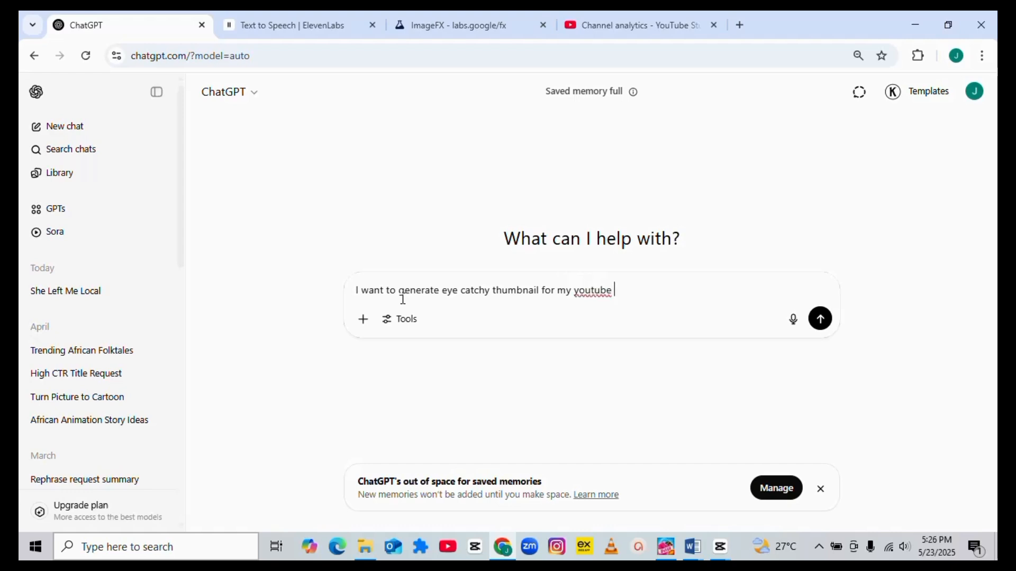
text(viode)
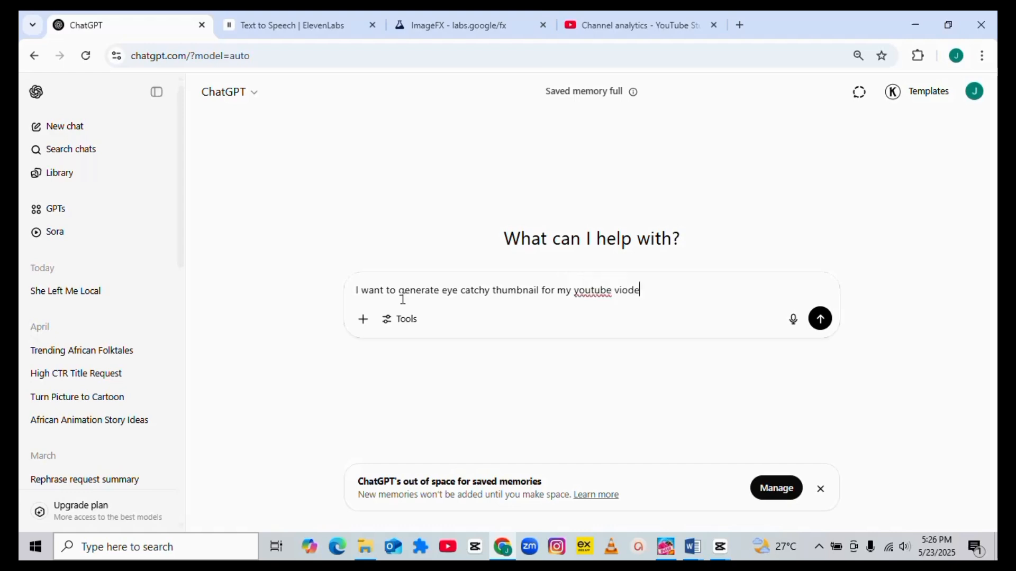
key(Backspace)
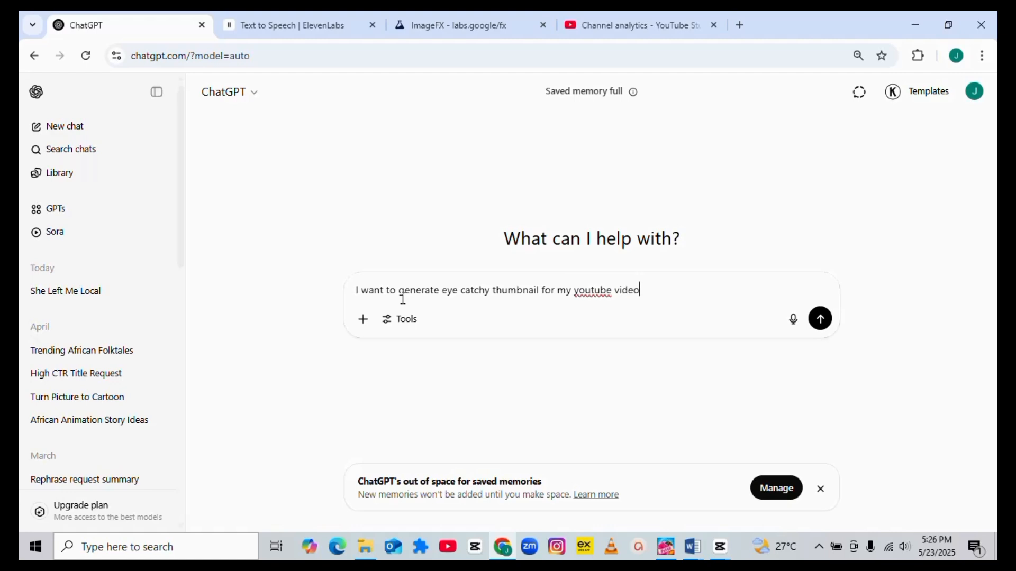
text(.)
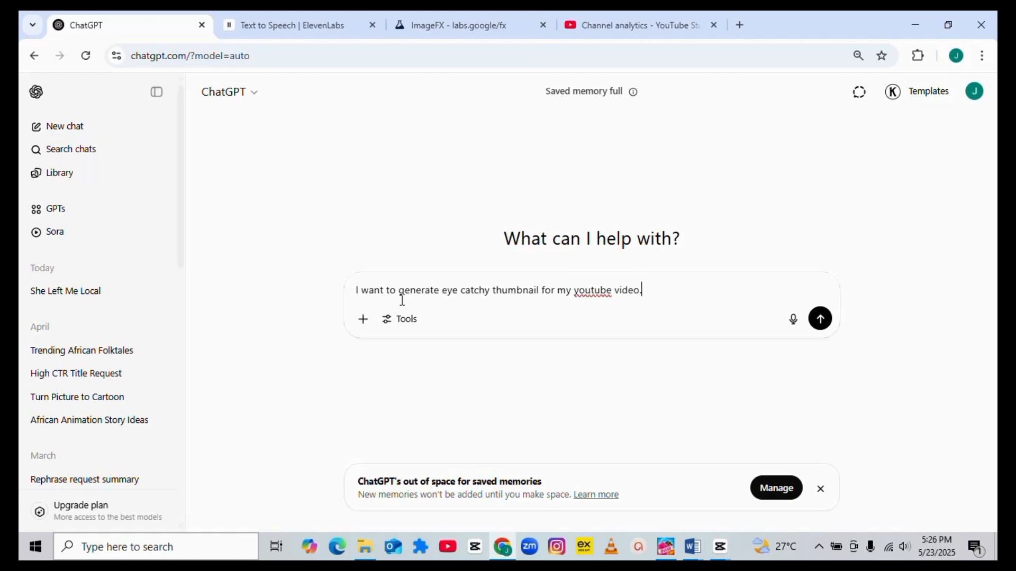
Add a request for help with a catchy thumbnail once the video title is provided
text(please can u)
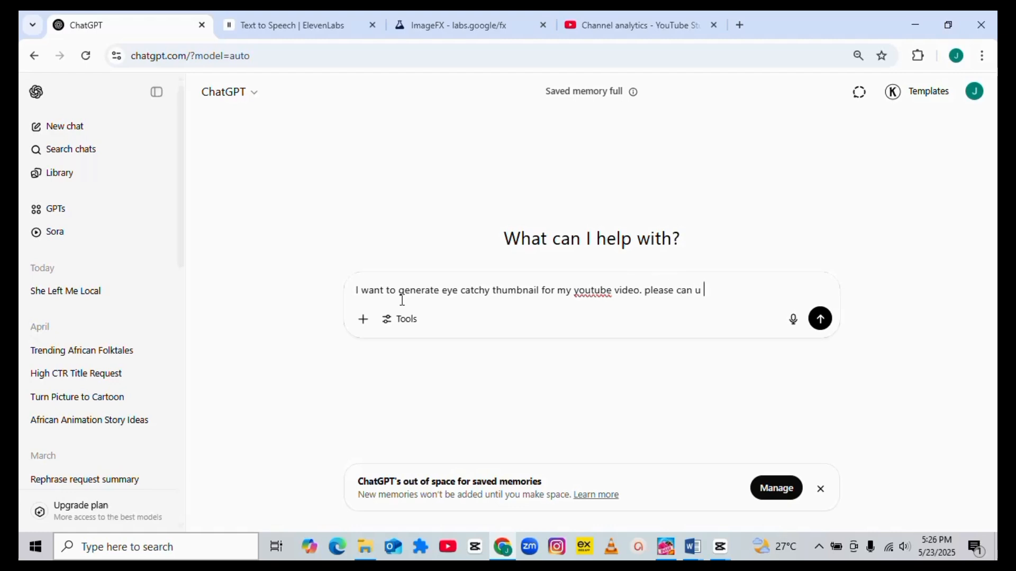
text(help)
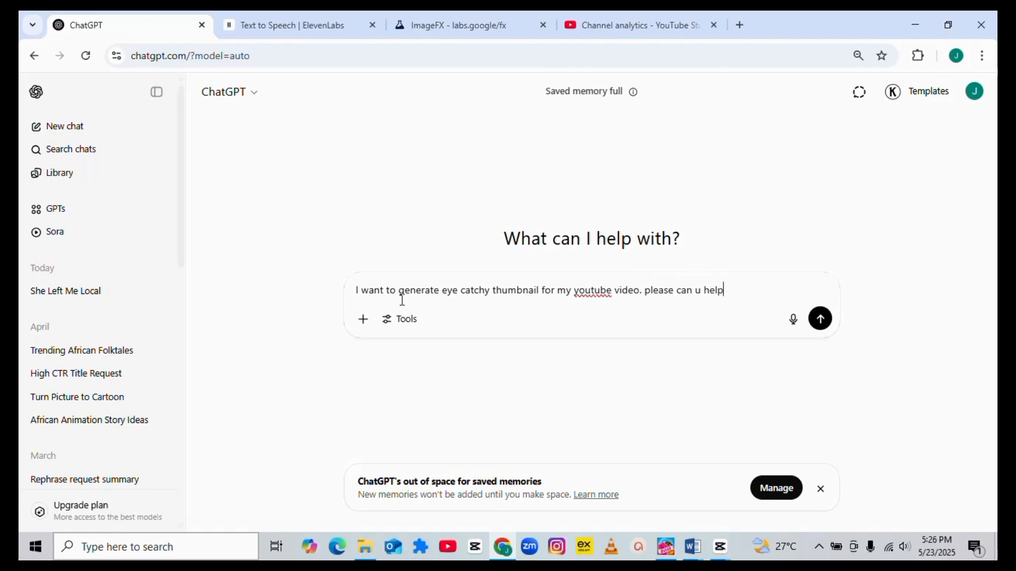
text(me with)
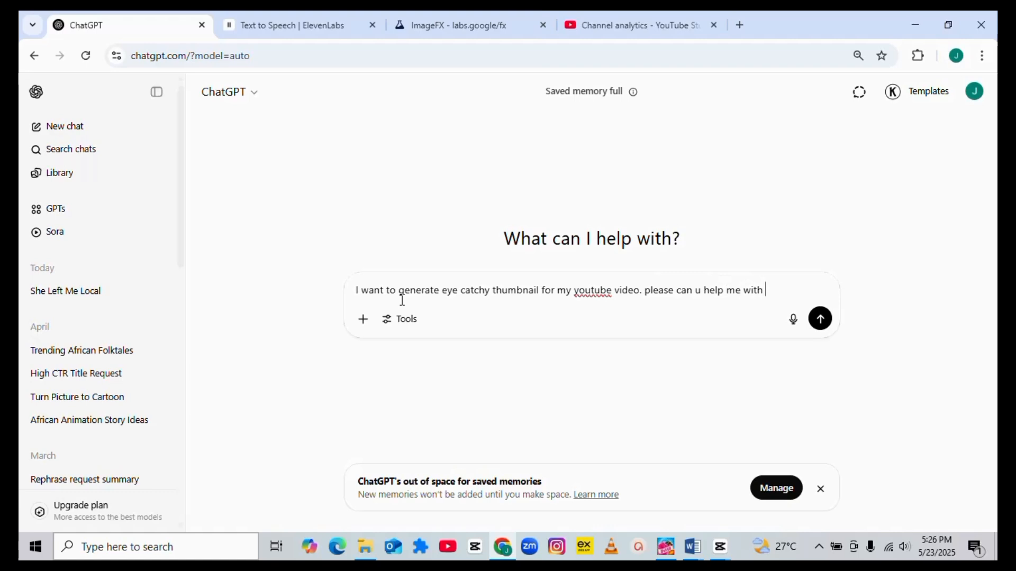
text(a catchy thu)
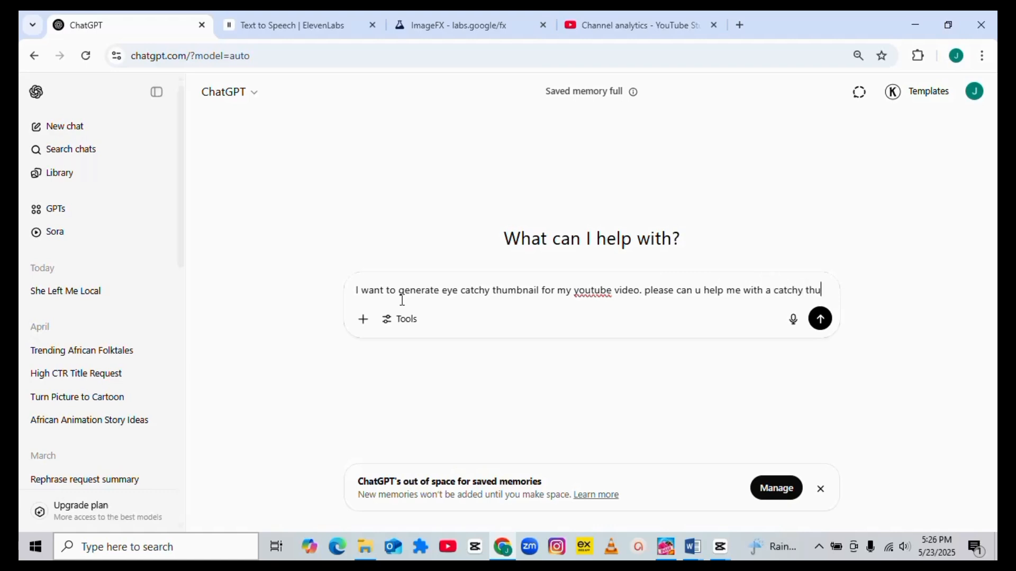
text(mgn)
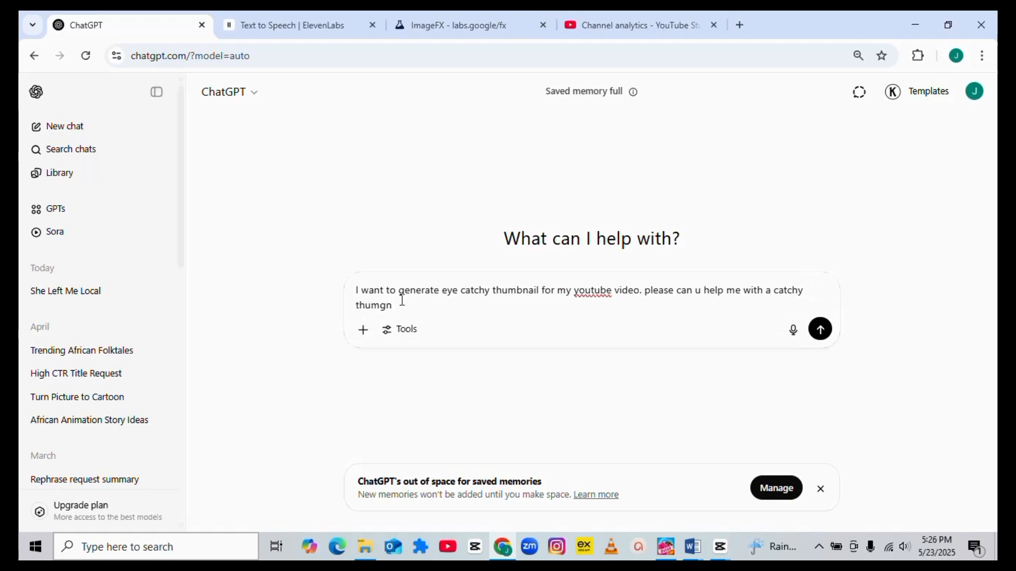
text(ail if i or)
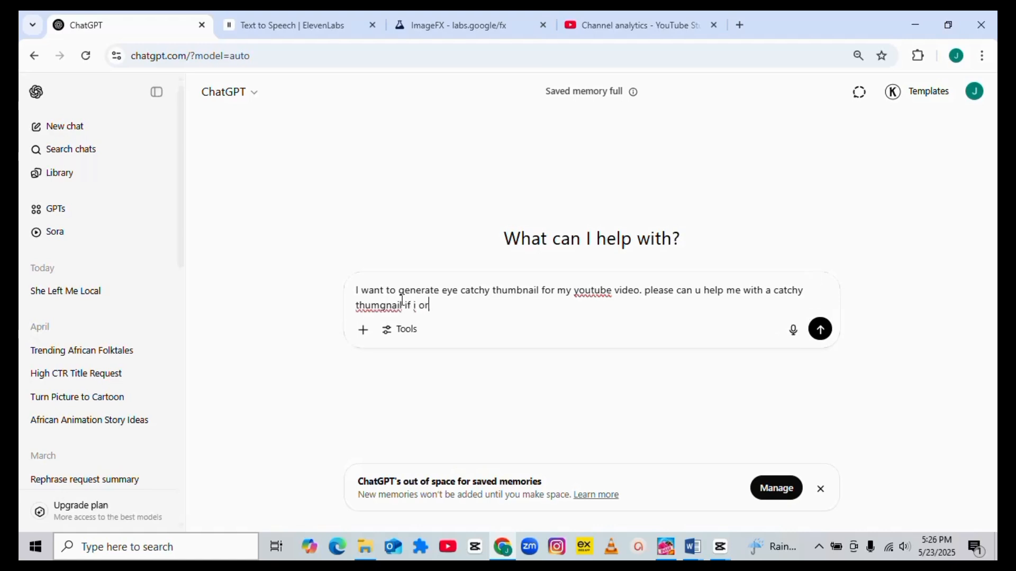
text(provide the t)
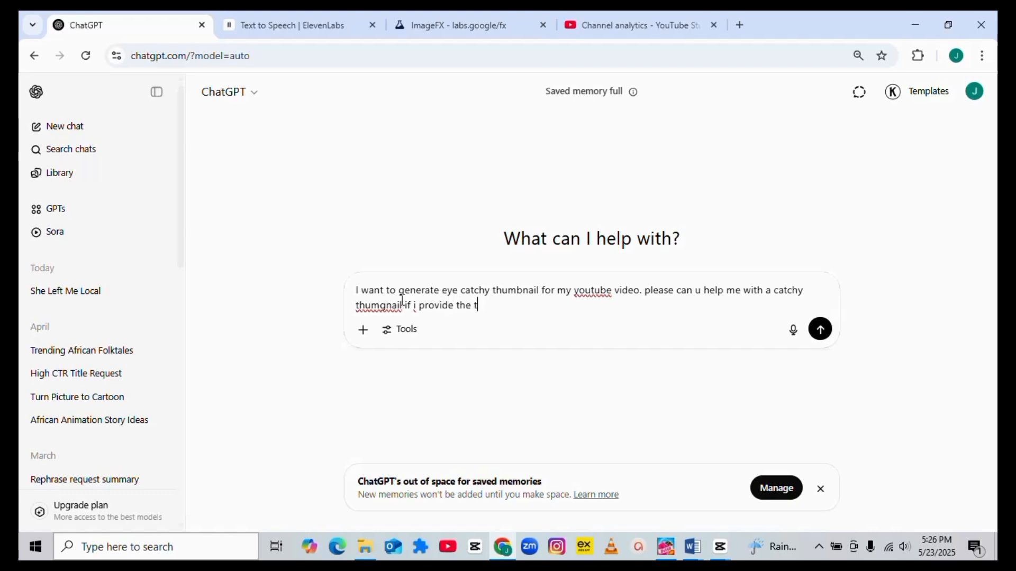
text(itle of)
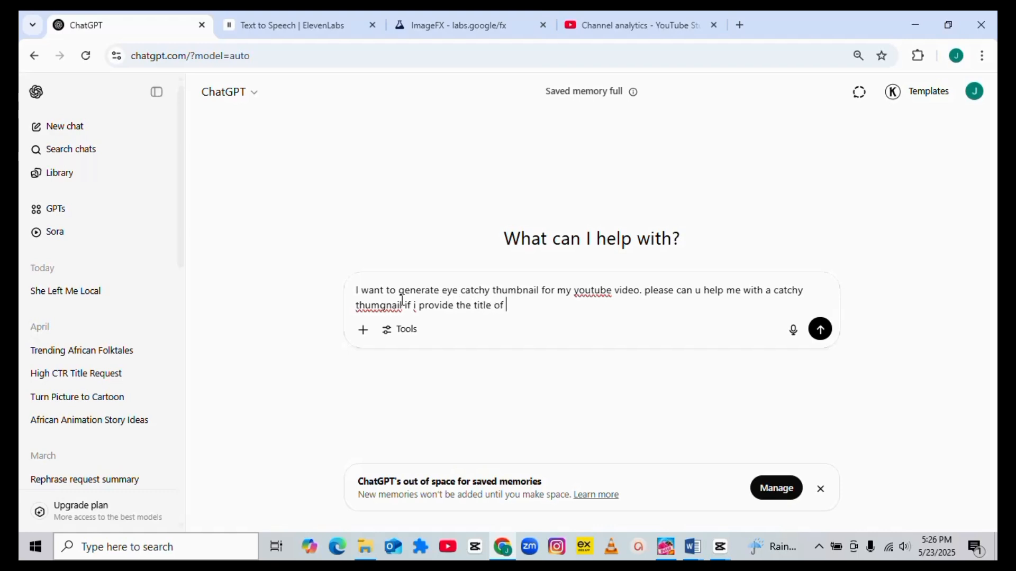
text(the vid)
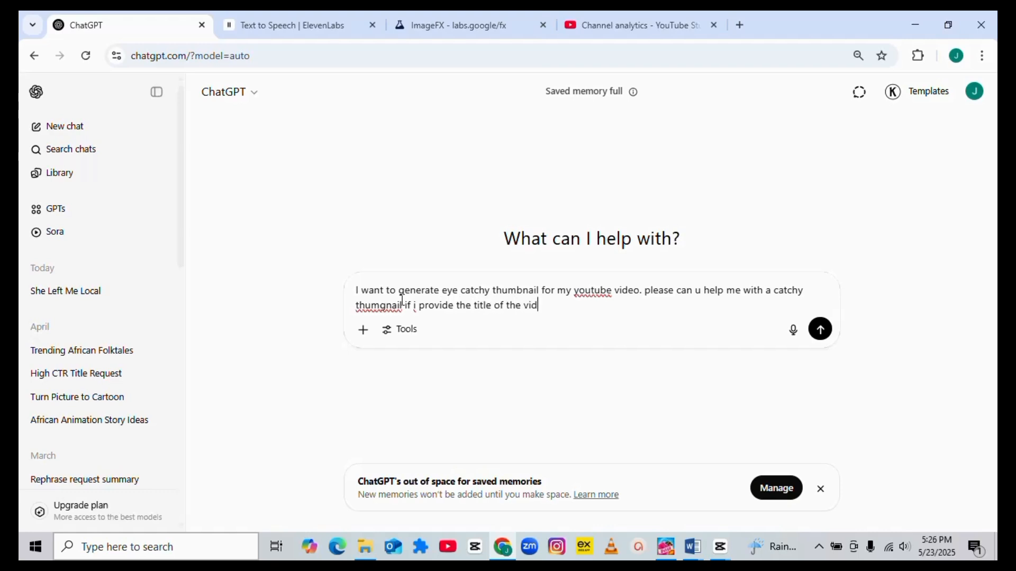
text(eo)
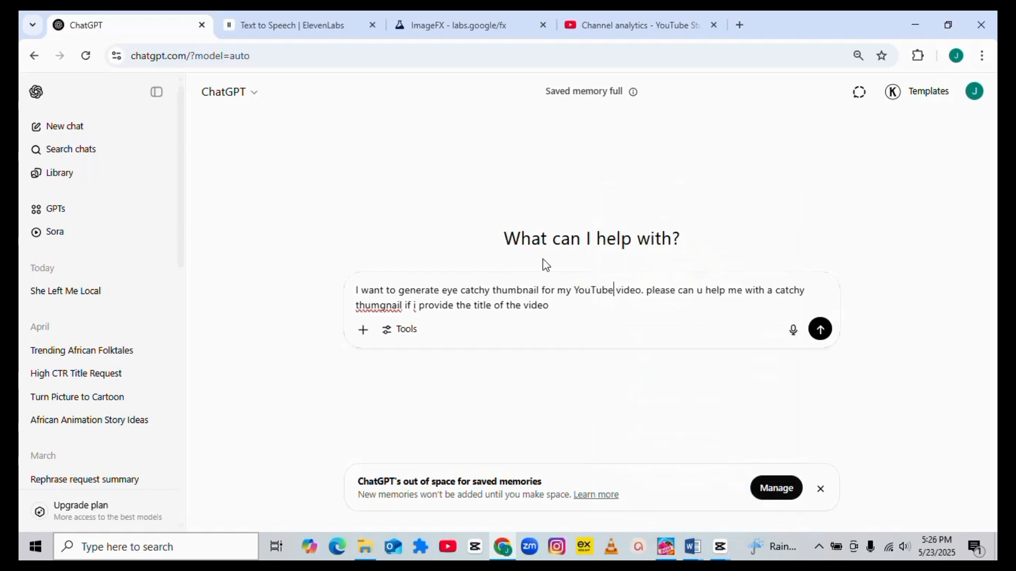
right_click(379, 306)
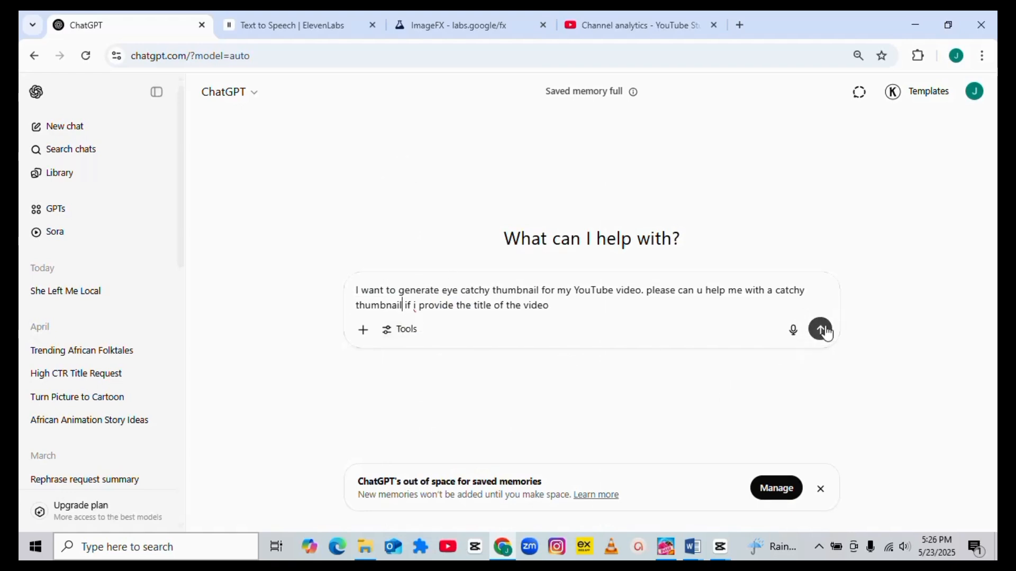
Send the thumbnail-help request, read the reply, and return to the message box
click(820, 329)
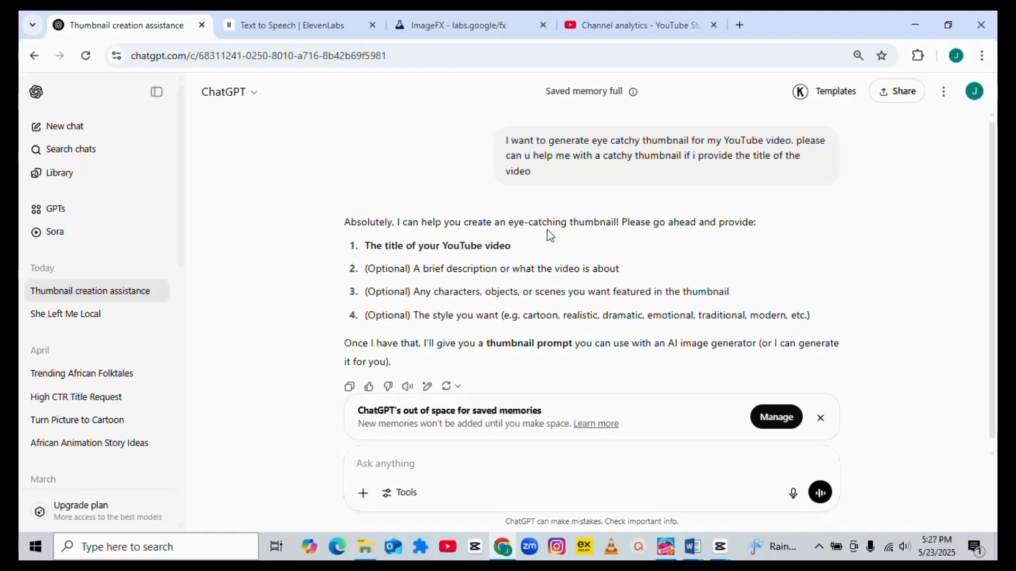
mouse_move(751, 238)
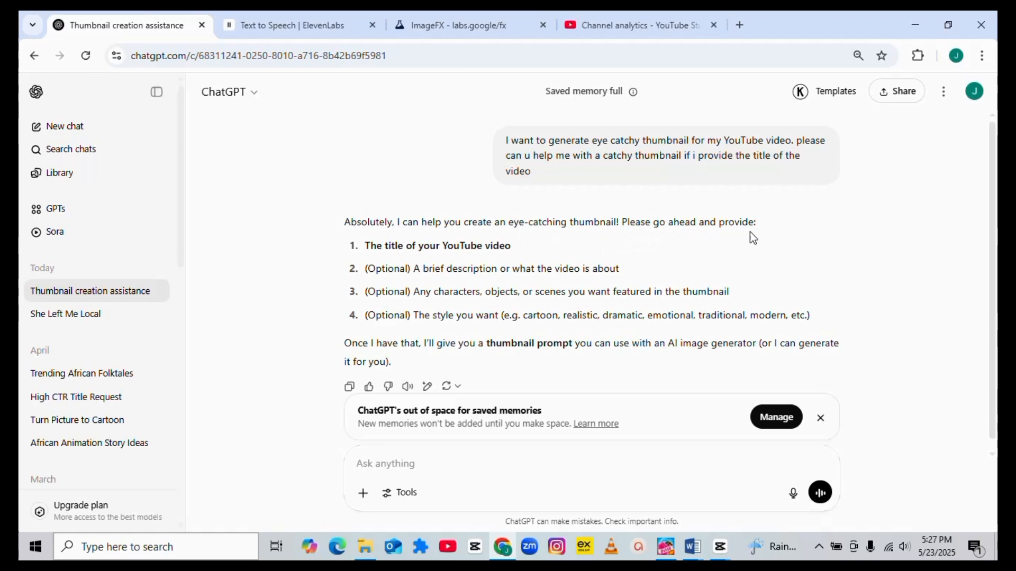
mouse_move(450, 259)
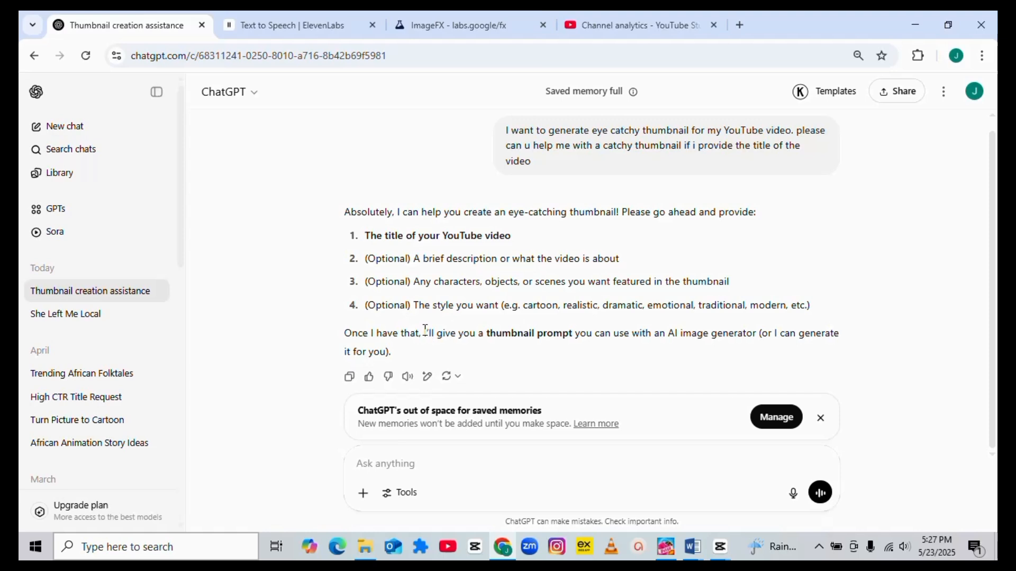
mouse_move(382, 295)
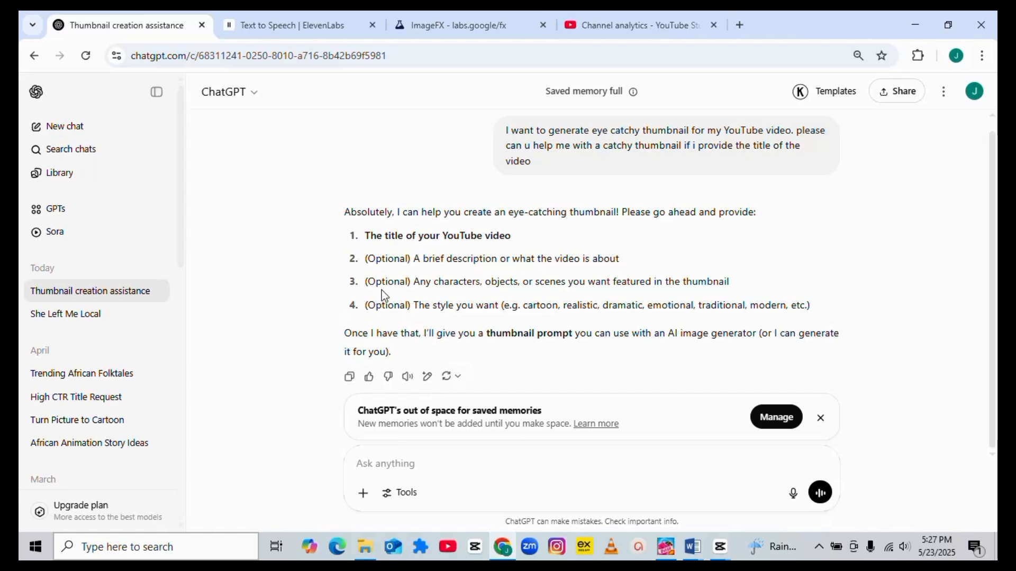
mouse_move(366, 314)
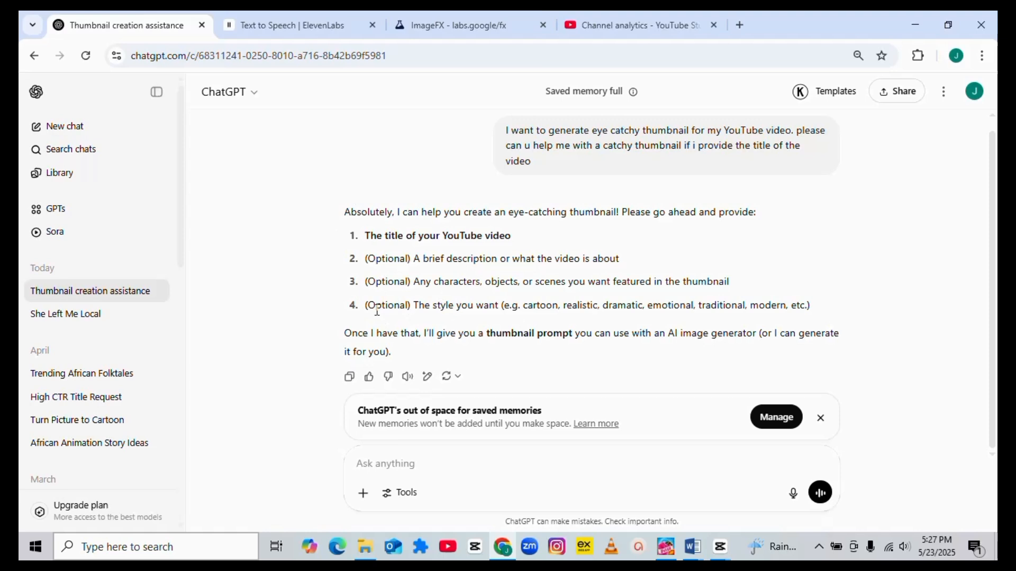
mouse_move(534, 298)
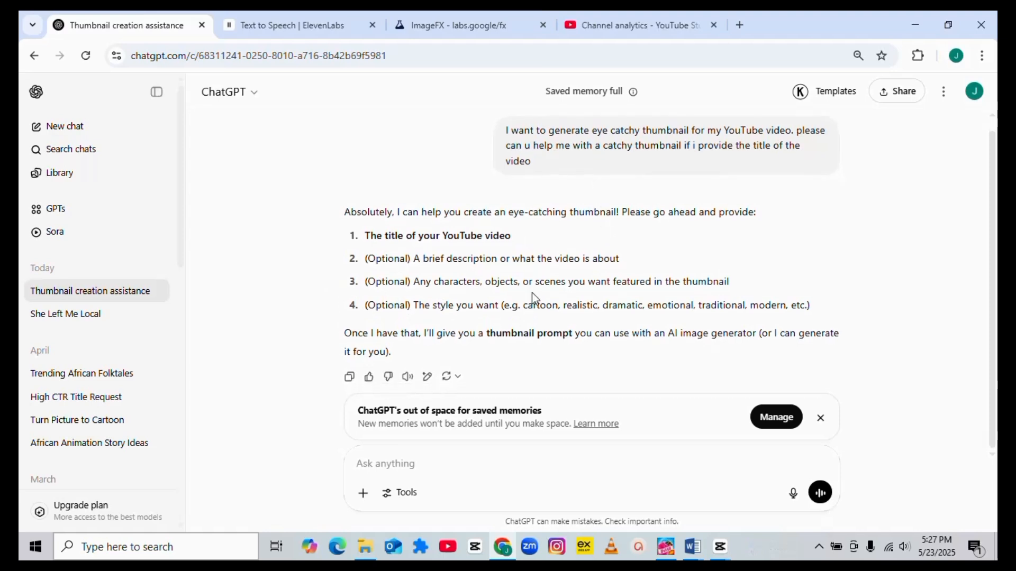
click(421, 463)
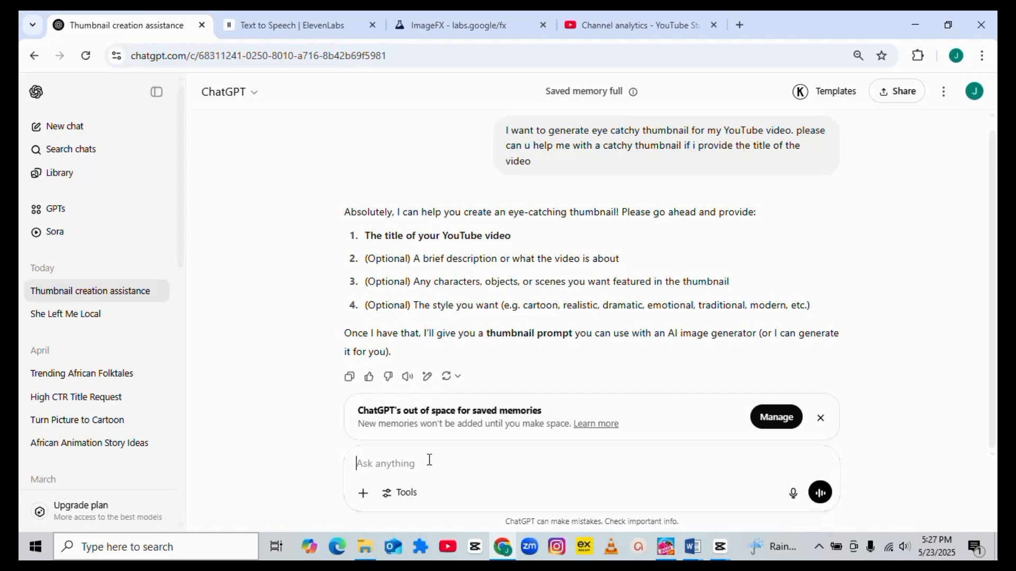
Type a request to generate a prompt using the video title, correcting typos
text(gere)
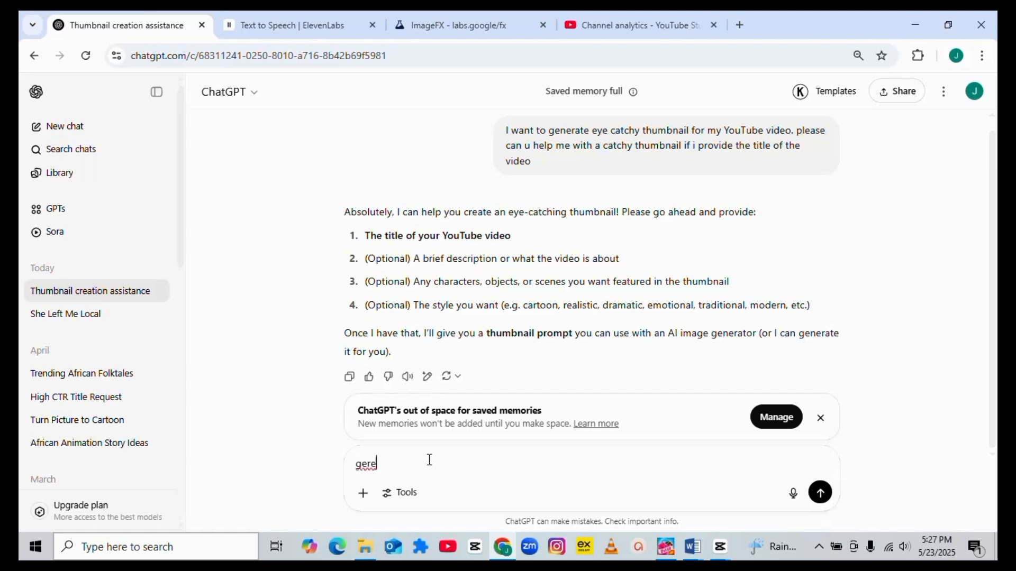
text(gebera)
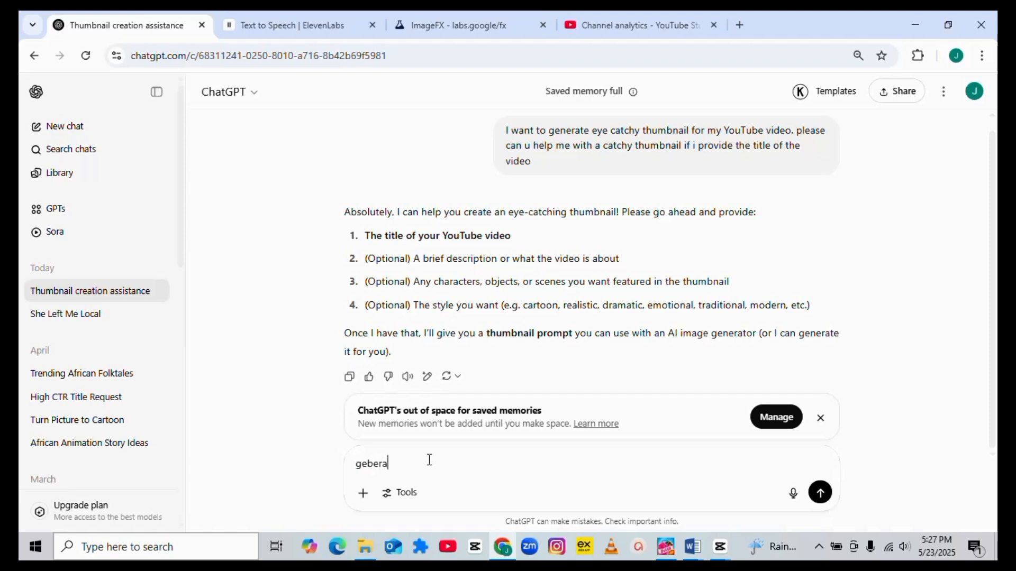
key(Backspace)
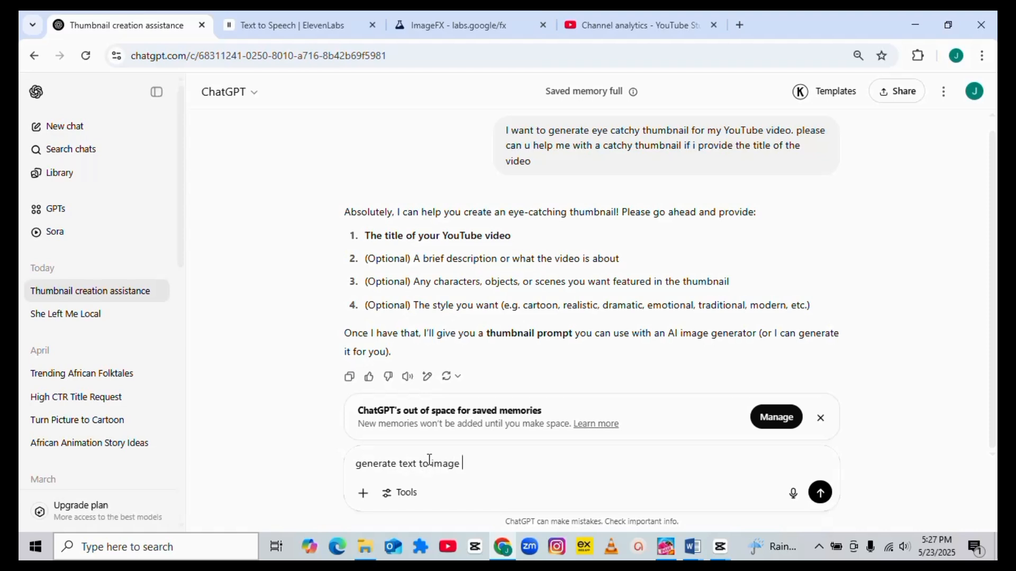
text(prompt ws)
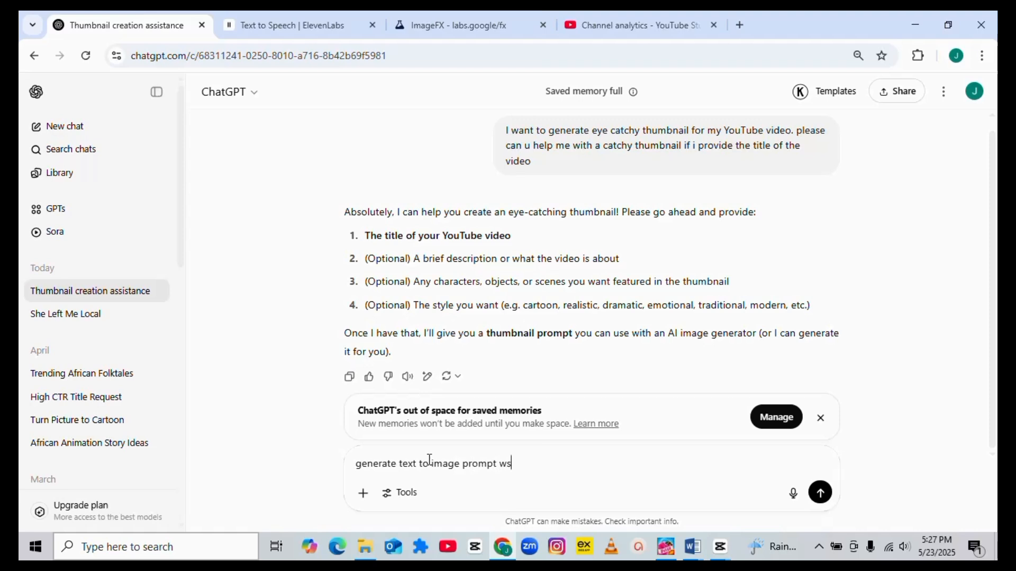
text(i)
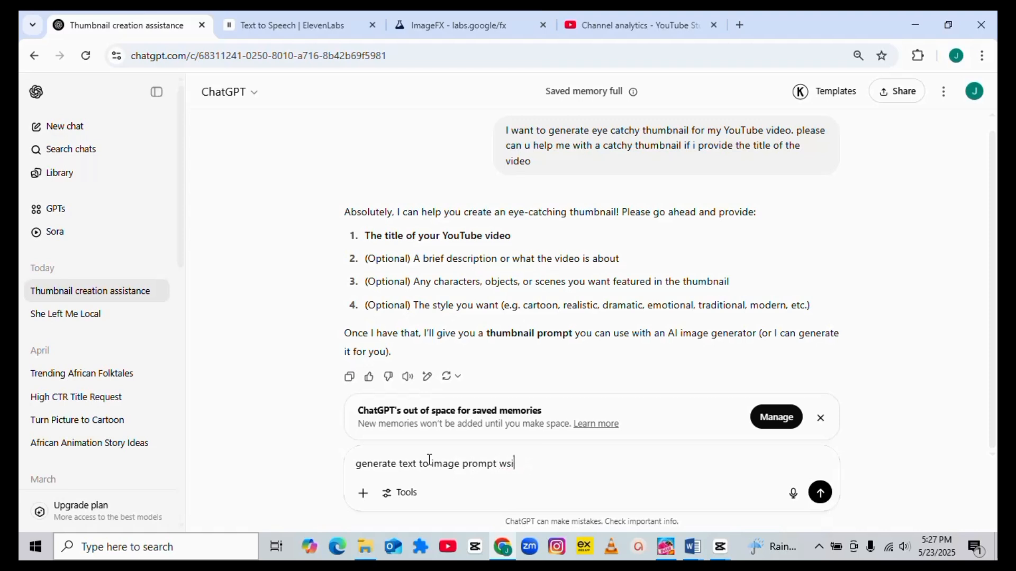
text(with nthis video)
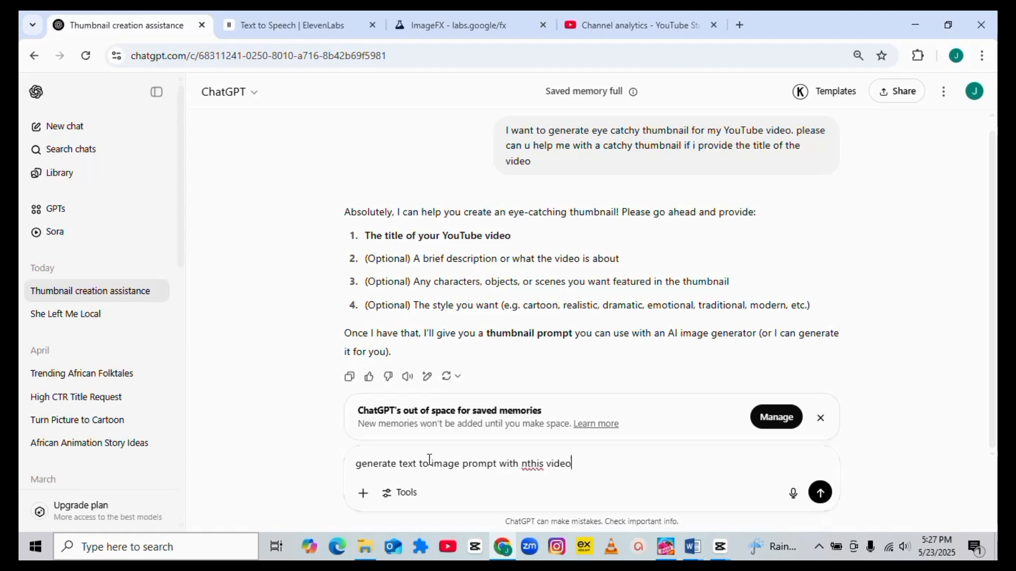
key(Backspace)
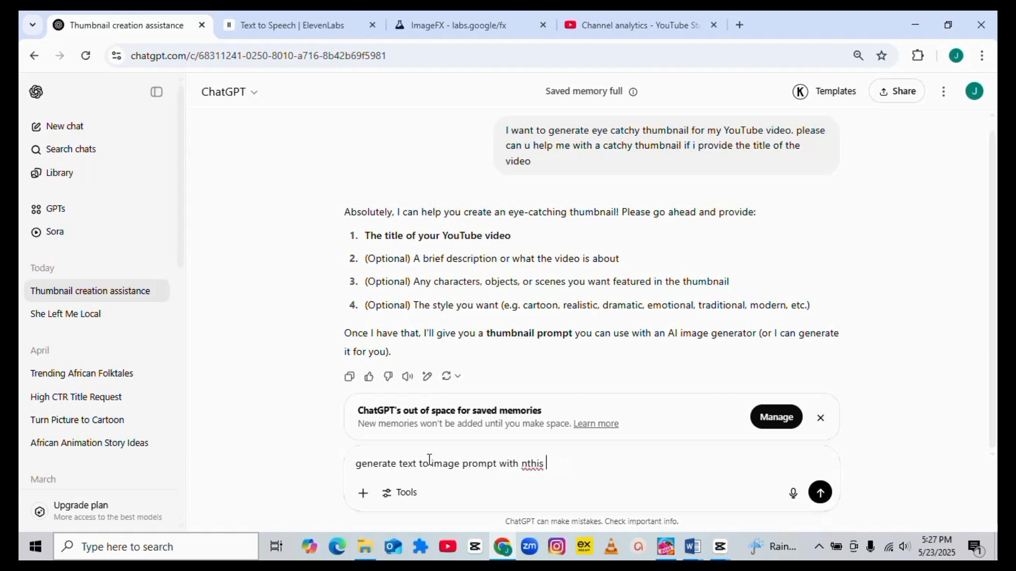
key(BackSpace)
text( youtube v)
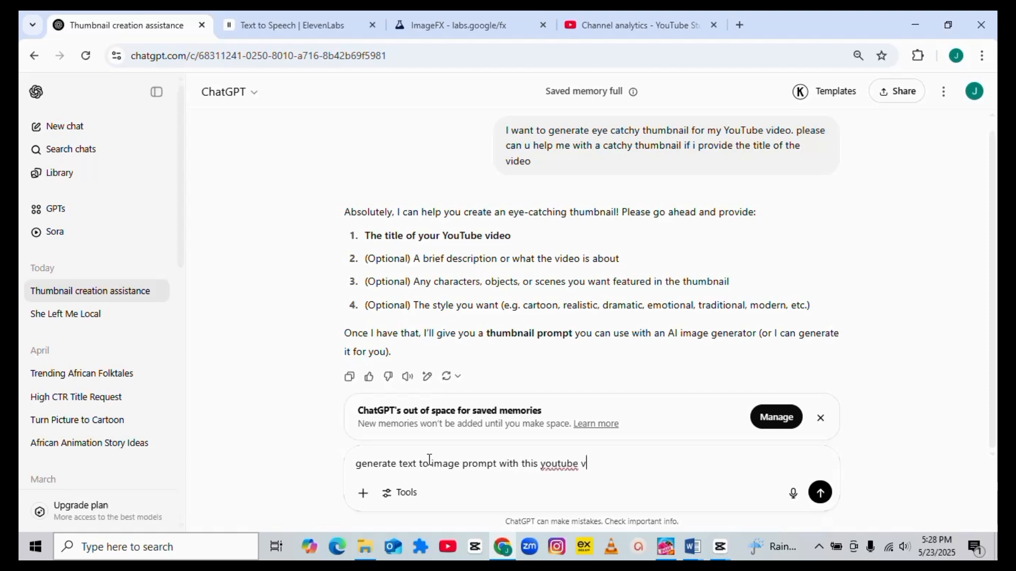
text(ideo)
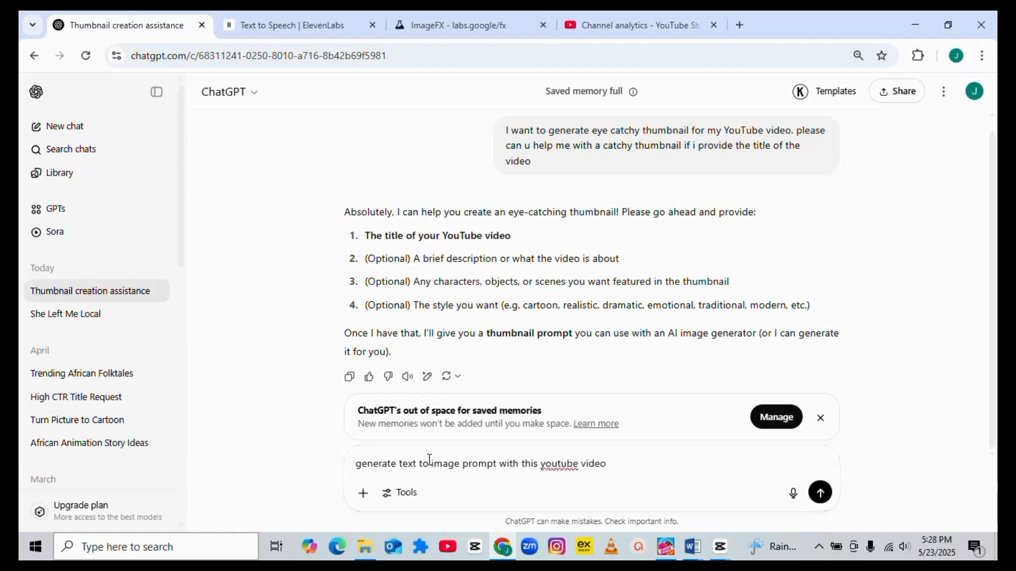
text(title)
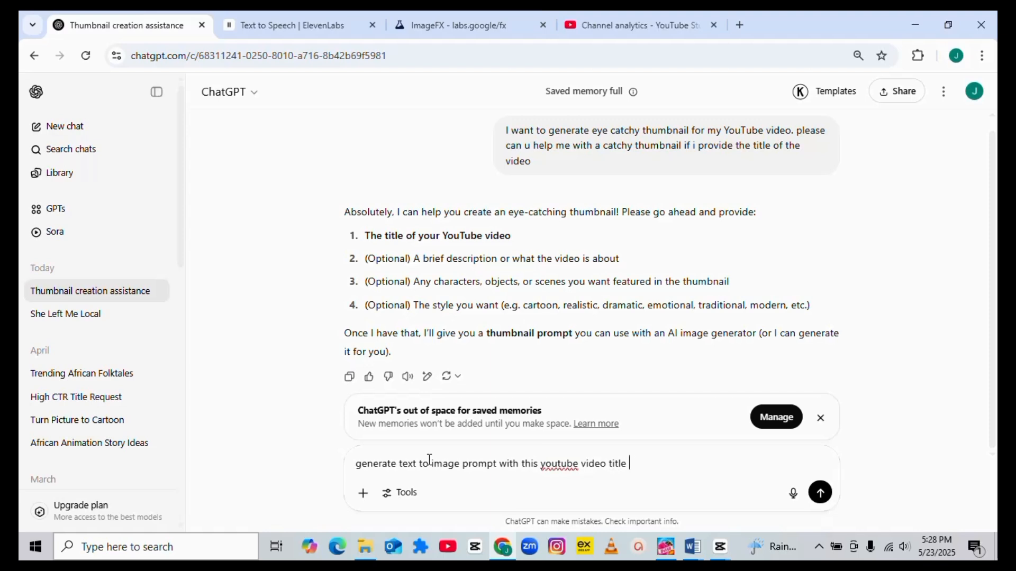
Add the title {How to get 1000 subscribers fast} in braces and send it
text({ H)
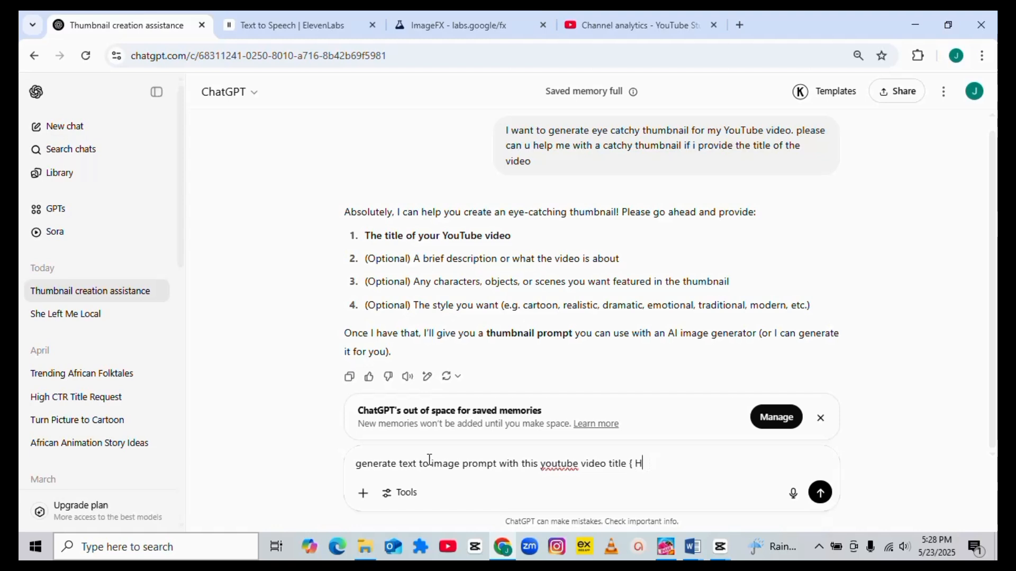
text(How to g)
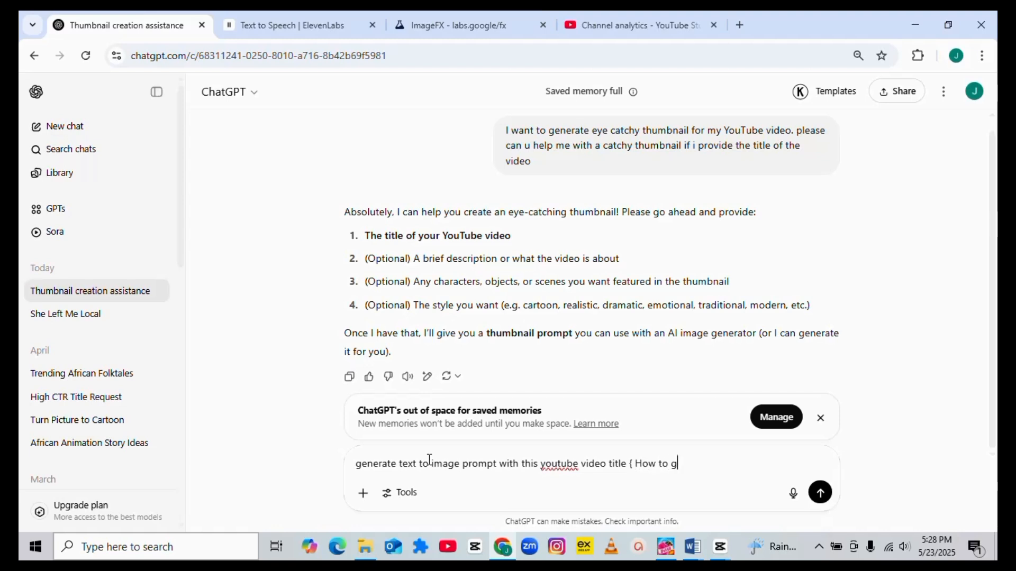
text(et 1000)
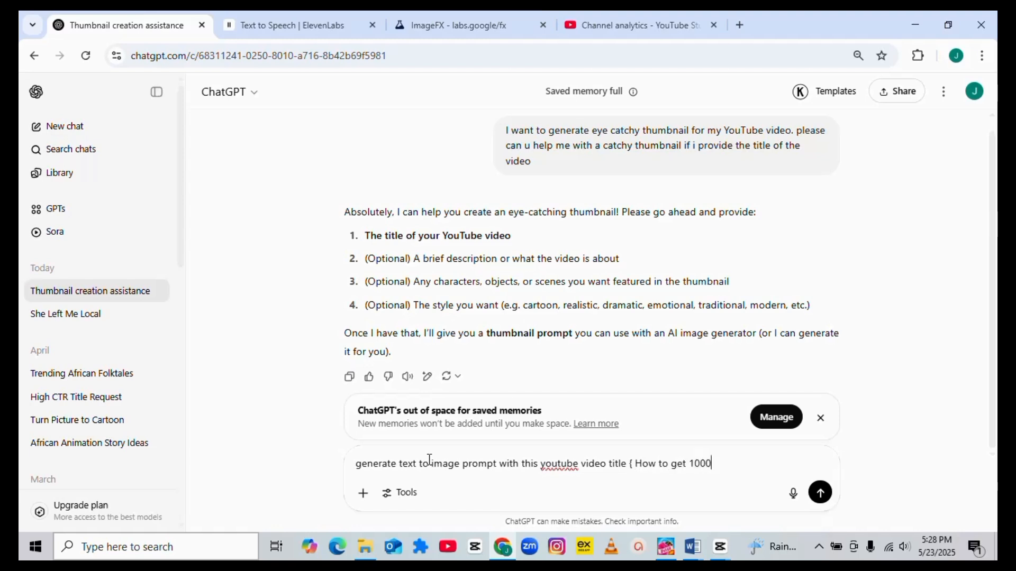
text(subscribers f)
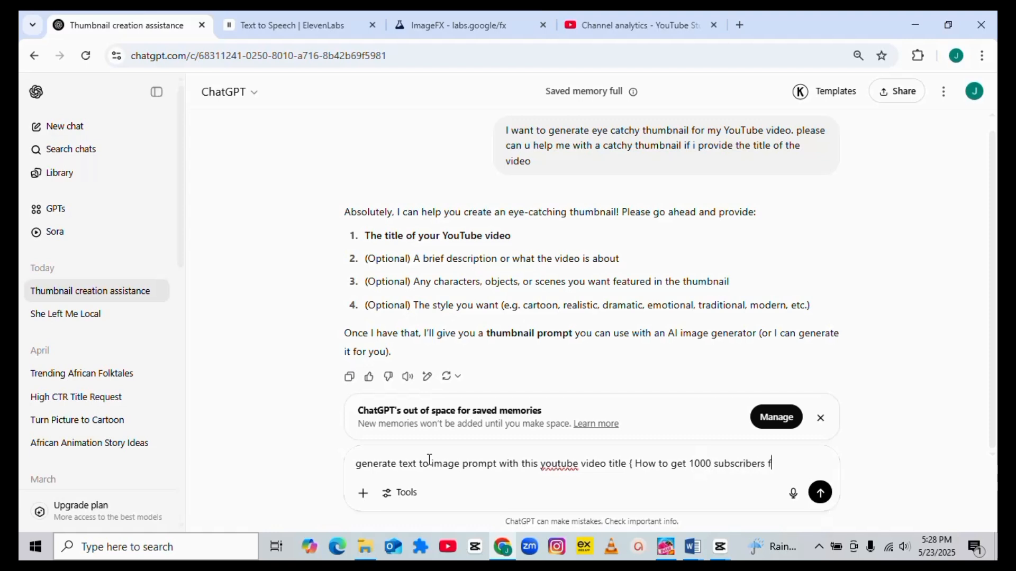
text(ast)
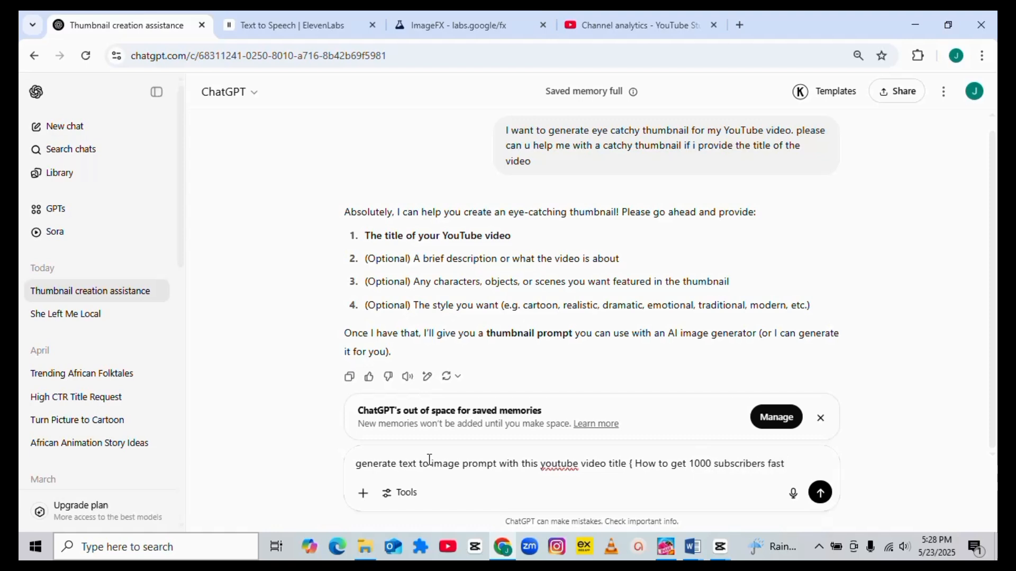
text(})
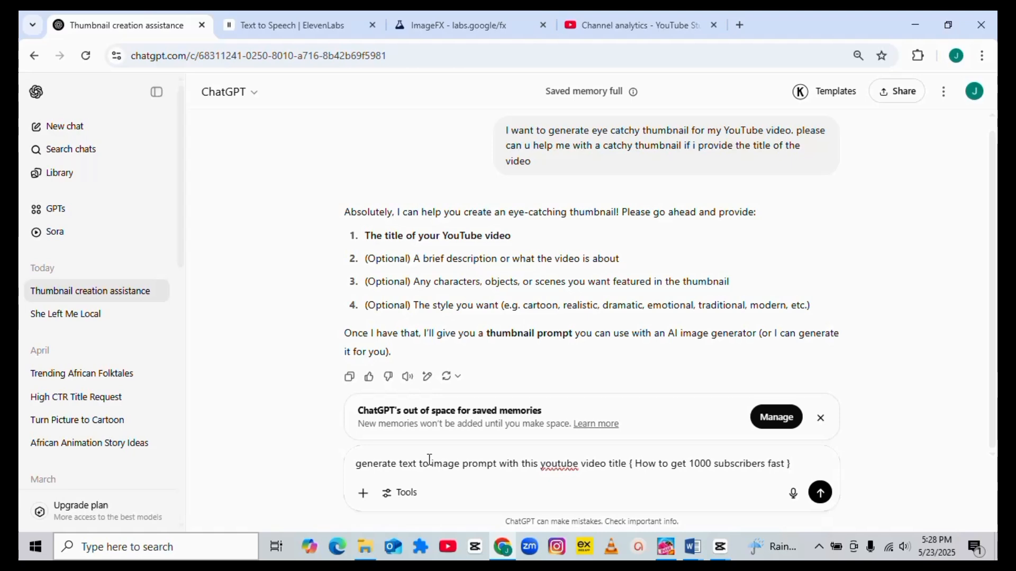
click(819, 492)
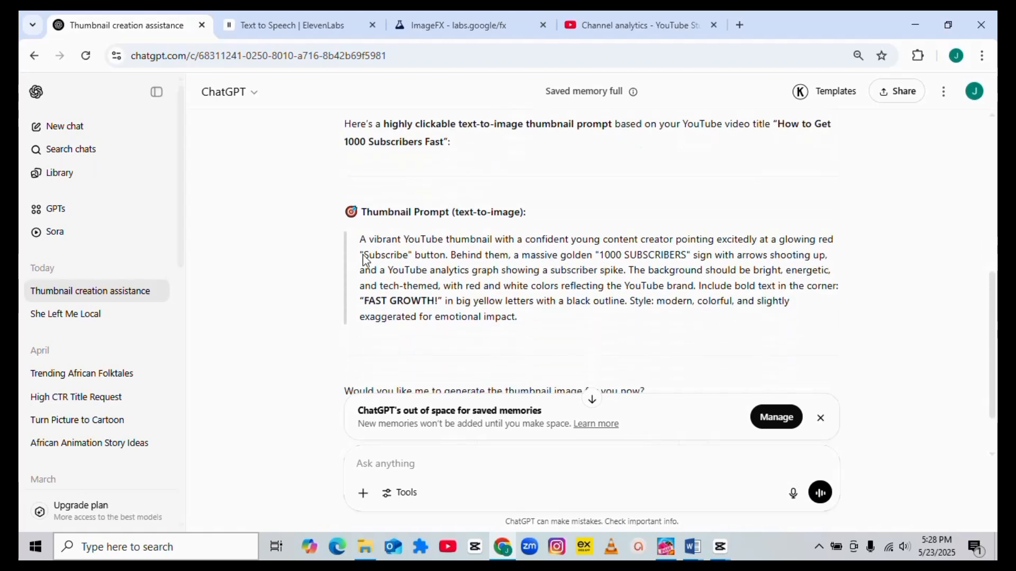
Select the full Thumbnail Prompt paragraph and switch to the ImageFX tab
drag(361, 239, 516, 317)
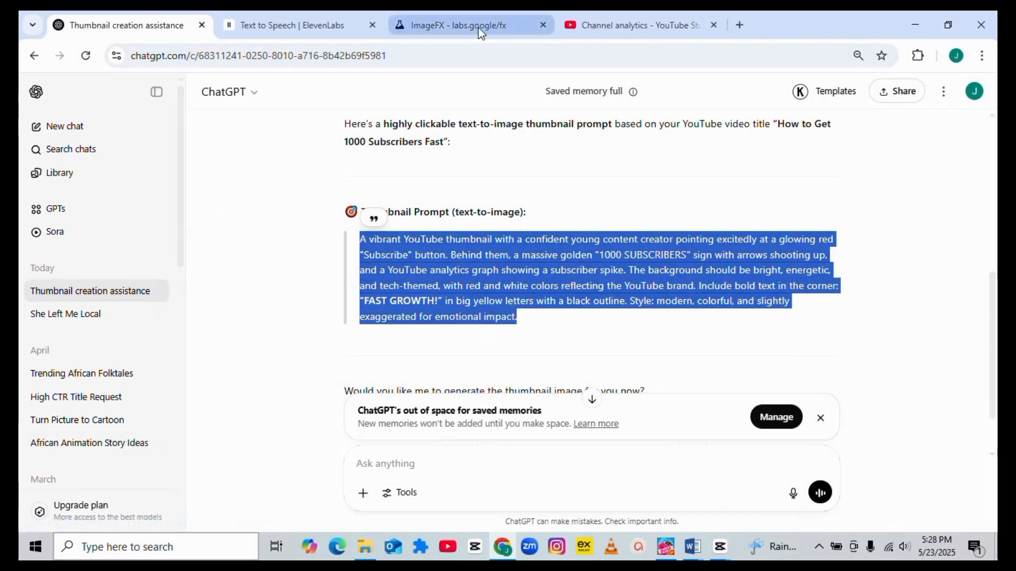
click(457, 25)
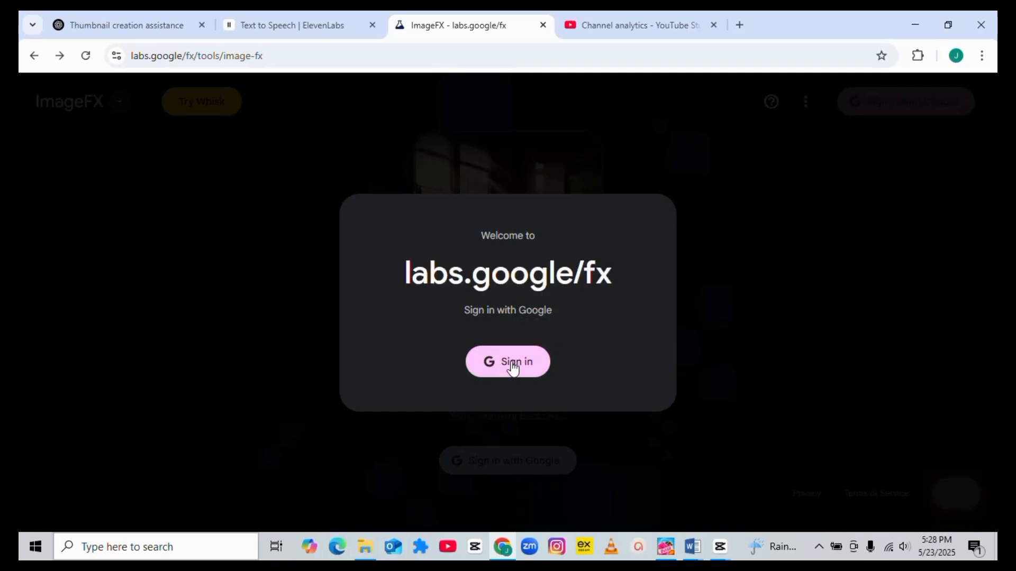
mouse_move(522, 356)
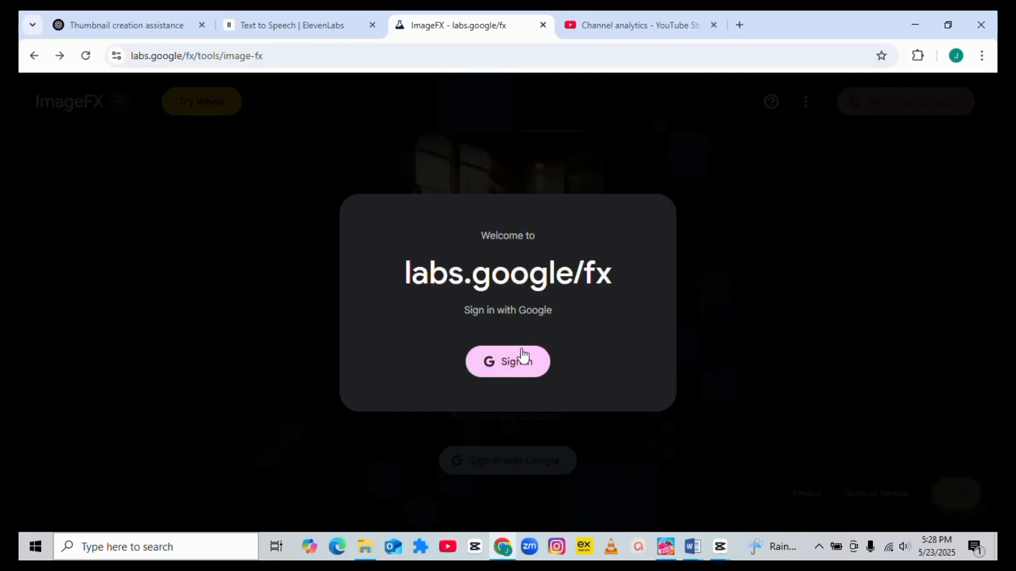
Sign in to ImageFX with Google and paste the ChatGPT thumbnail prompt
click(508, 361)
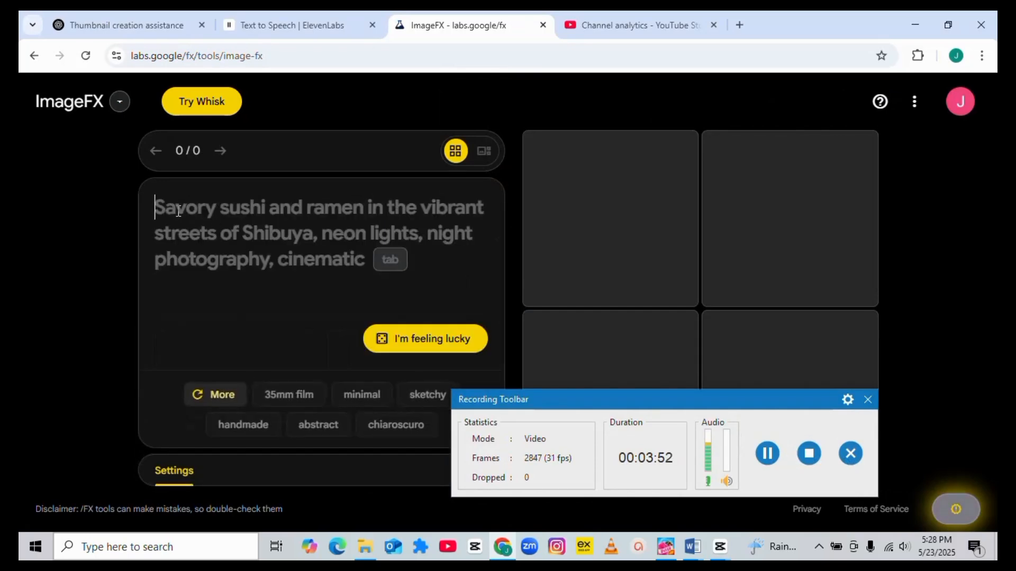
text(energetic, and tech-themed, with red and white colors reflecting the YouTube brand. Include bold text in the corner: "FAST GROWTH!" in big)
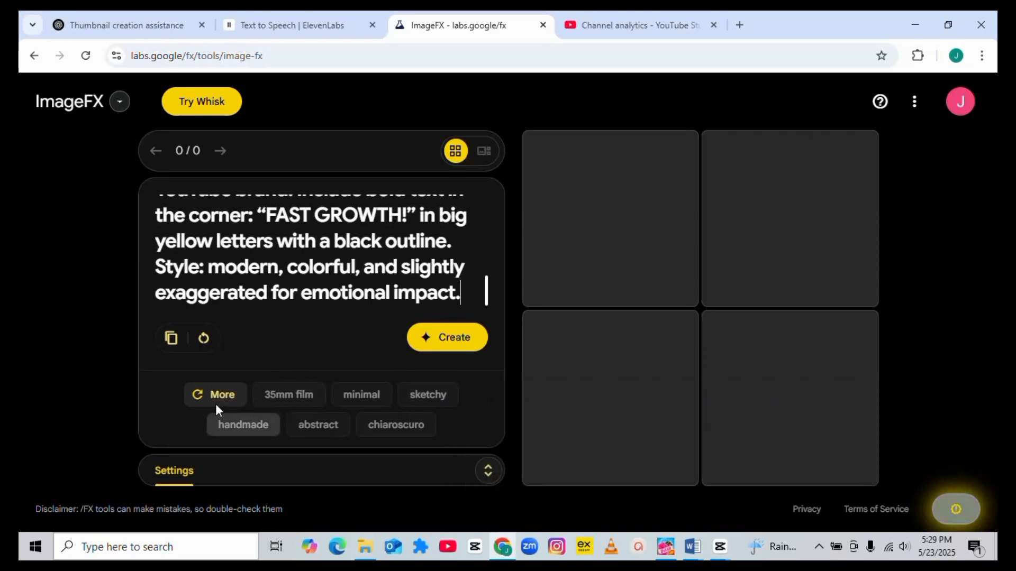
Append the realistic, high contrast, dynamic and highly detailed style chips, shuffling suggestions as needed
click(222, 394)
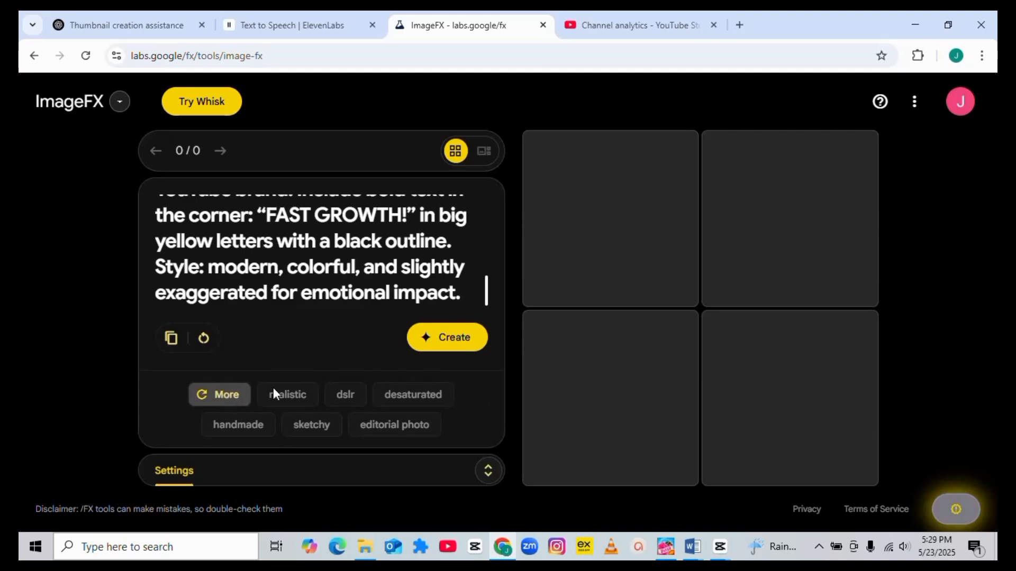
click(286, 395)
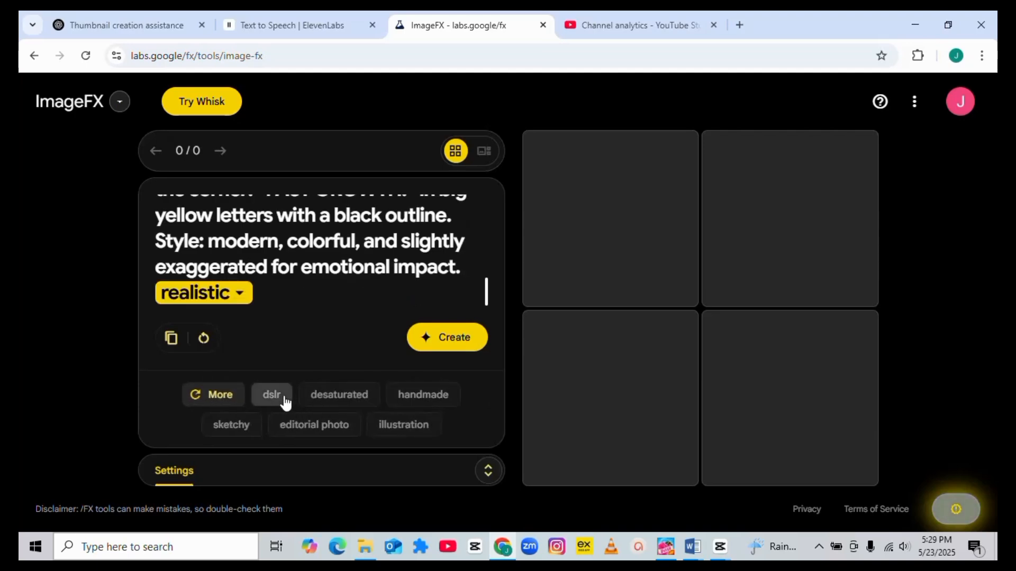
click(215, 394)
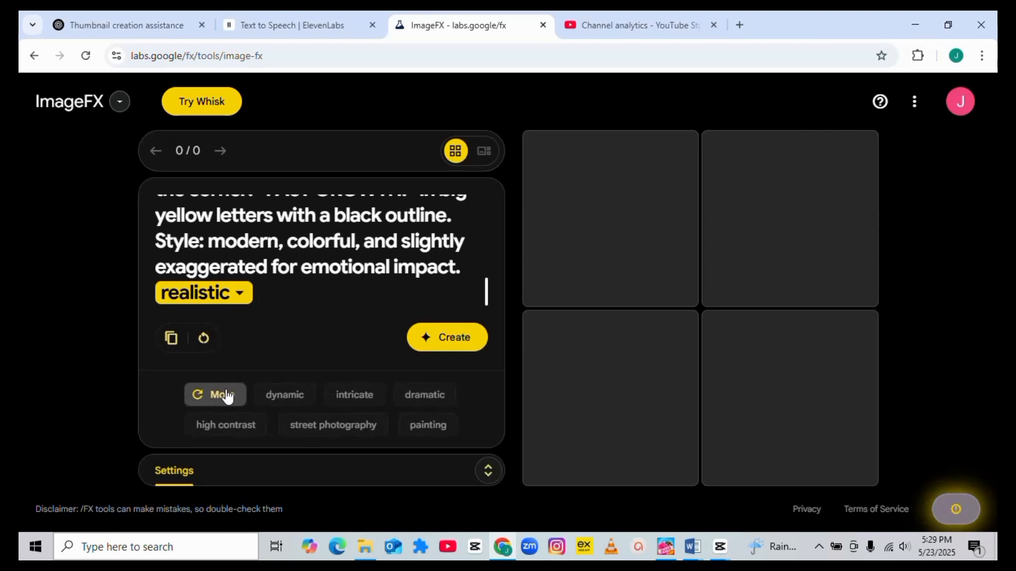
mouse_move(283, 395)
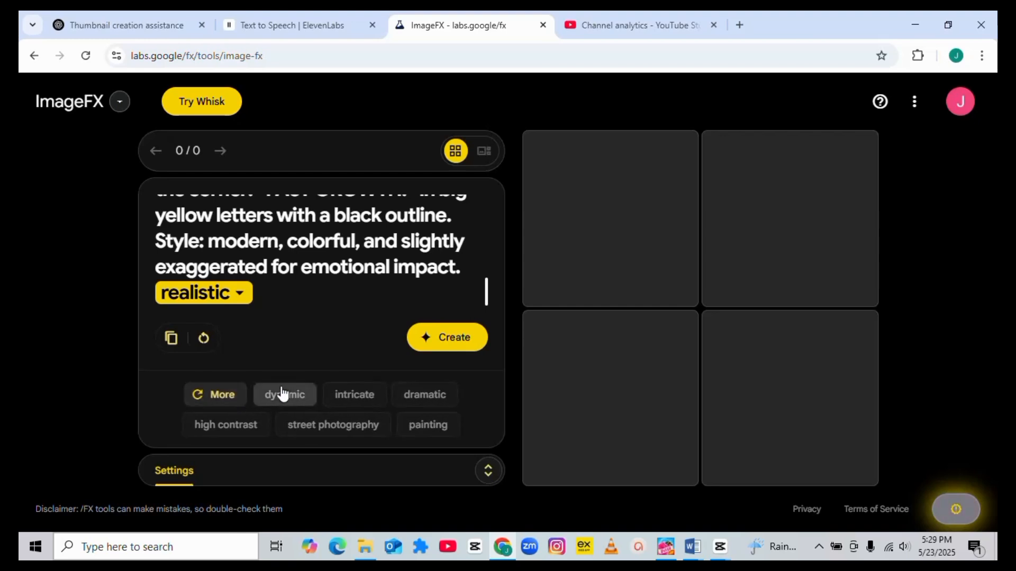
click(225, 424)
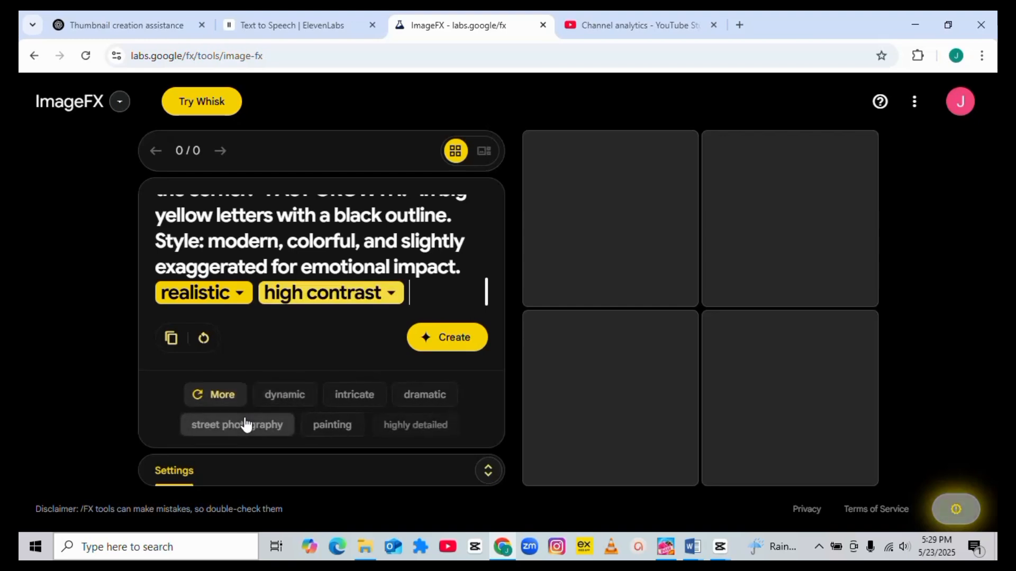
click(283, 394)
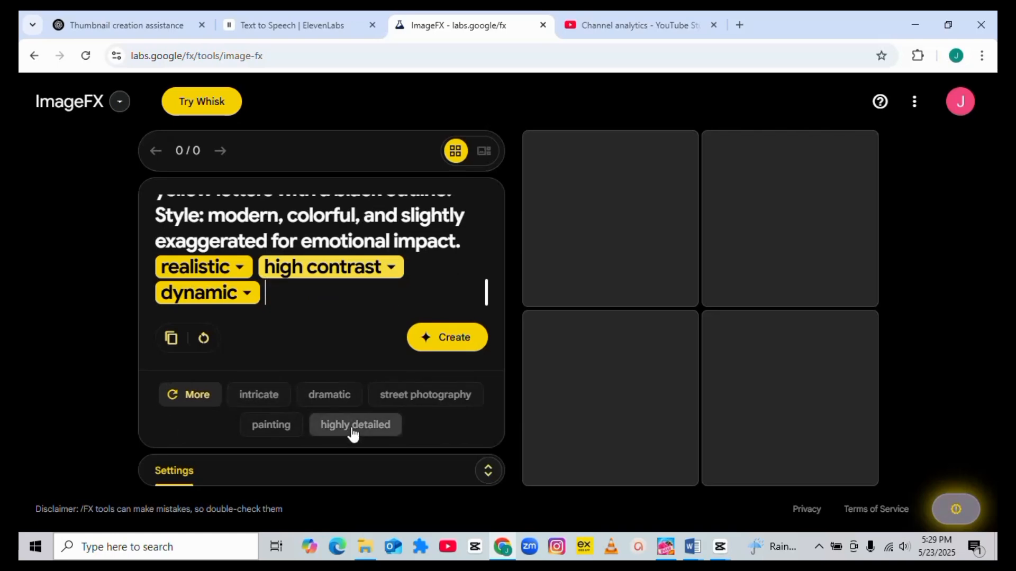
click(354, 425)
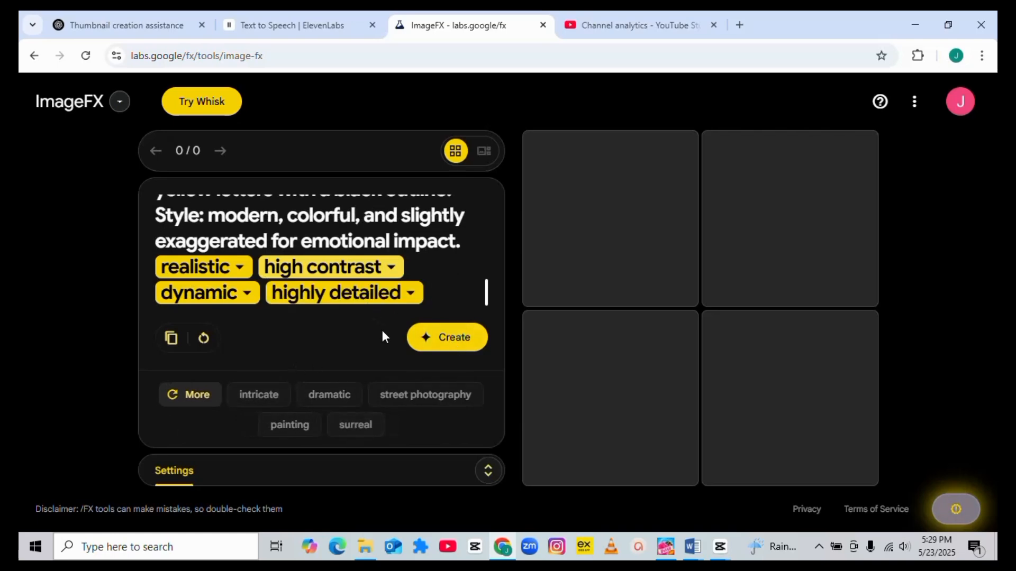
mouse_move(449, 340)
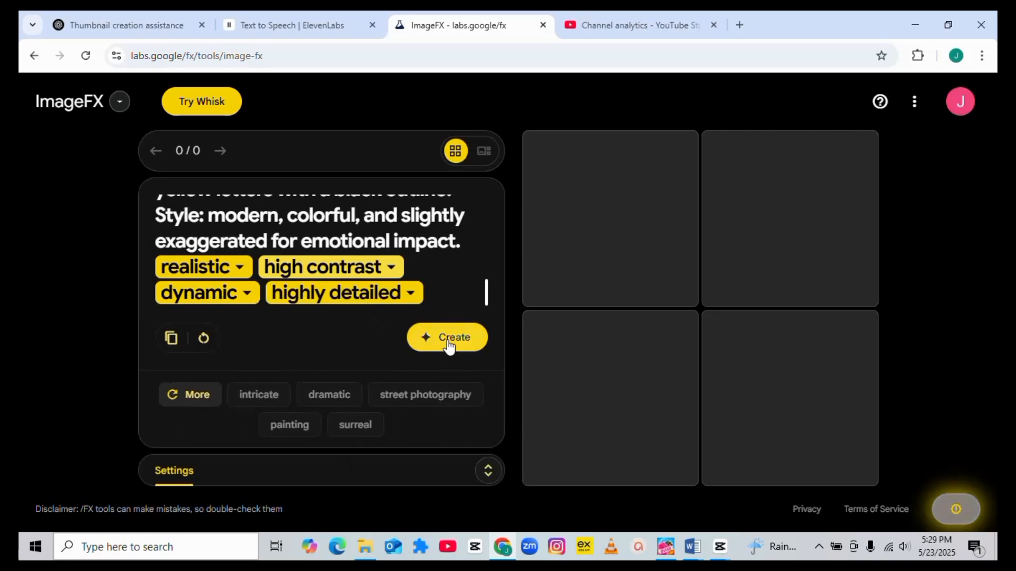
Create images from the styled prompt, briefly visiting ChatGPT while they load
click(447, 337)
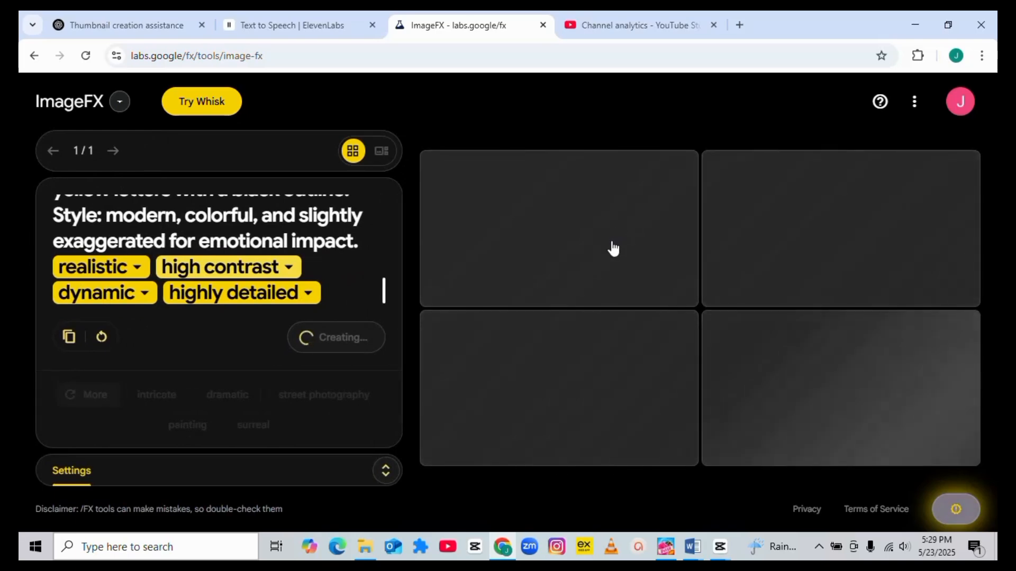
mouse_move(741, 403)
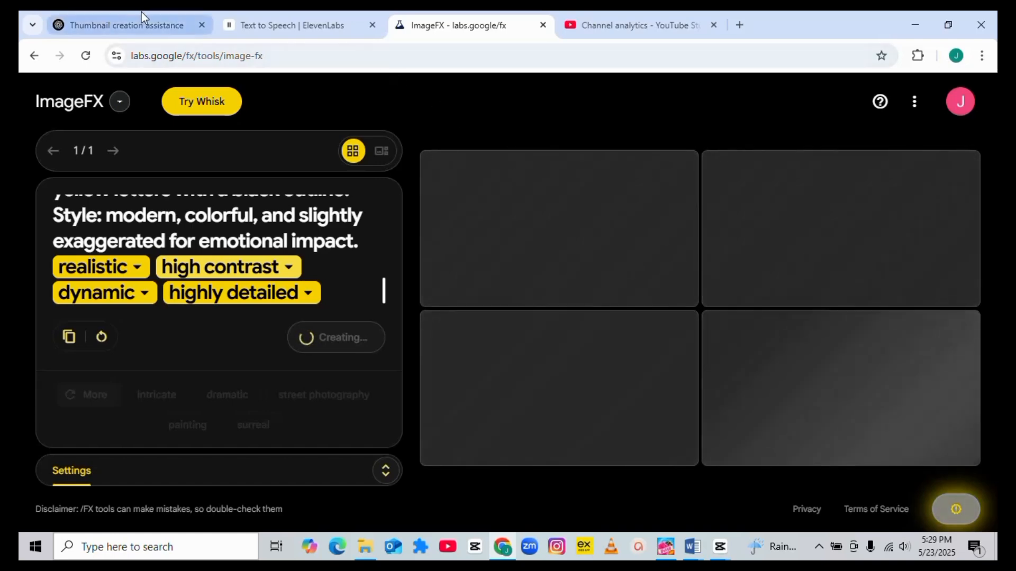
click(127, 26)
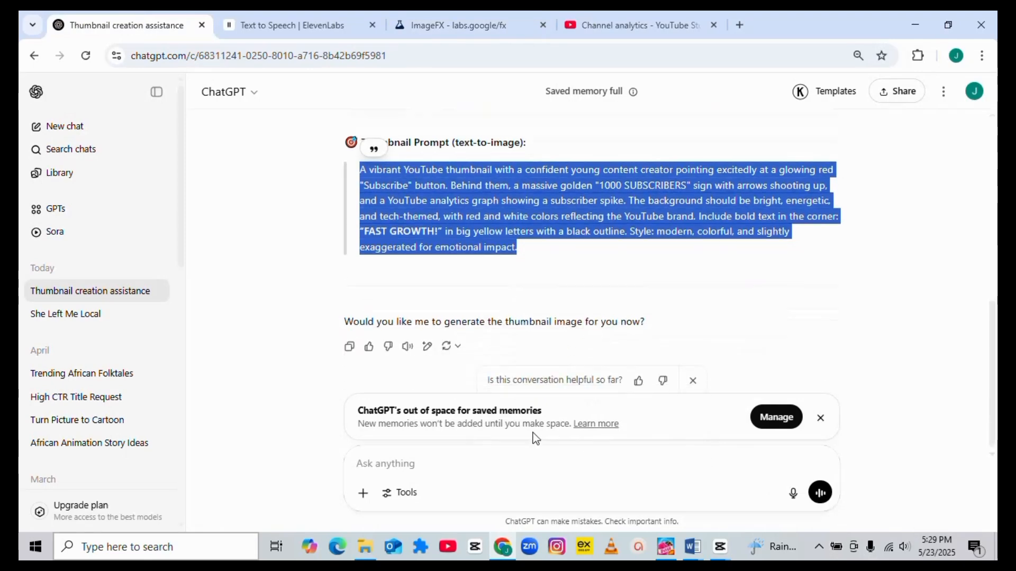
click(458, 25)
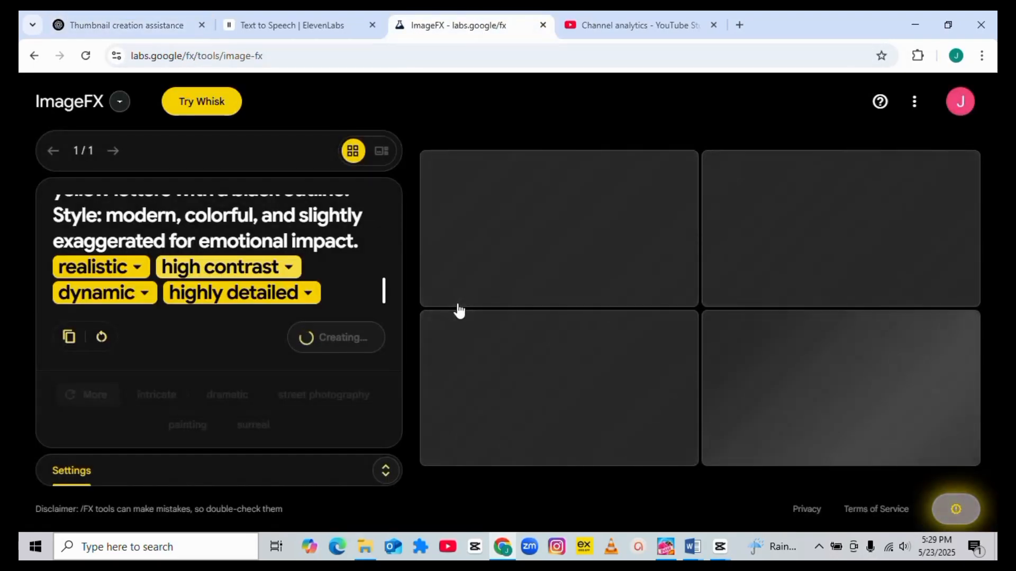
mouse_move(465, 308)
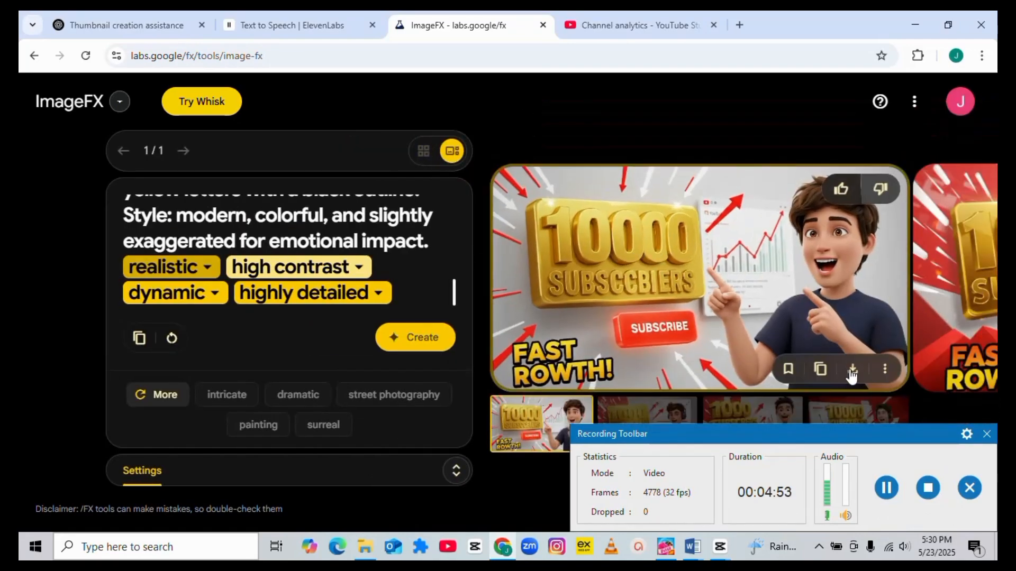
Download the first and third thumbnails while stepping through the four-image carousel
click(852, 370)
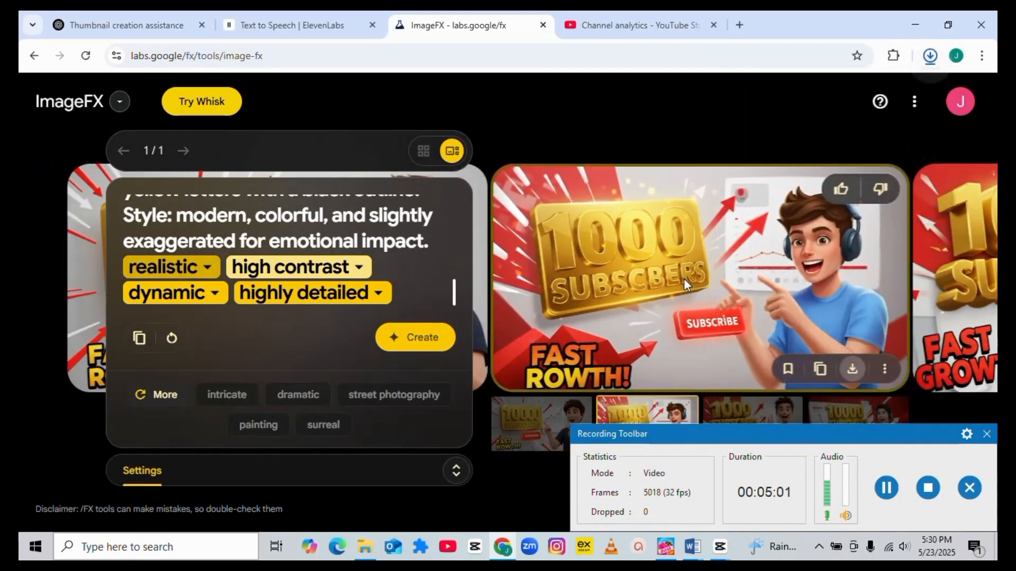
click(852, 369)
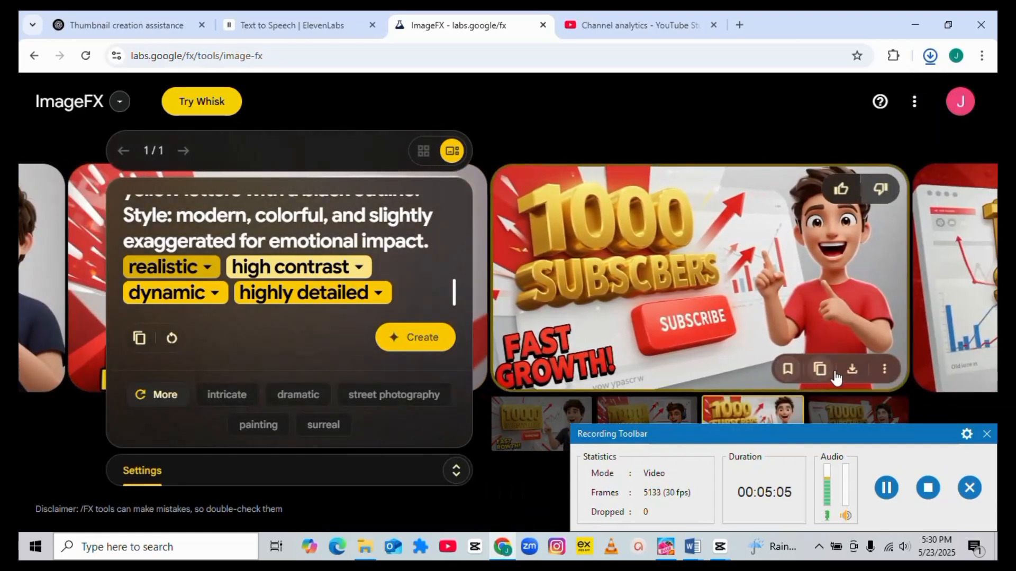
click(852, 369)
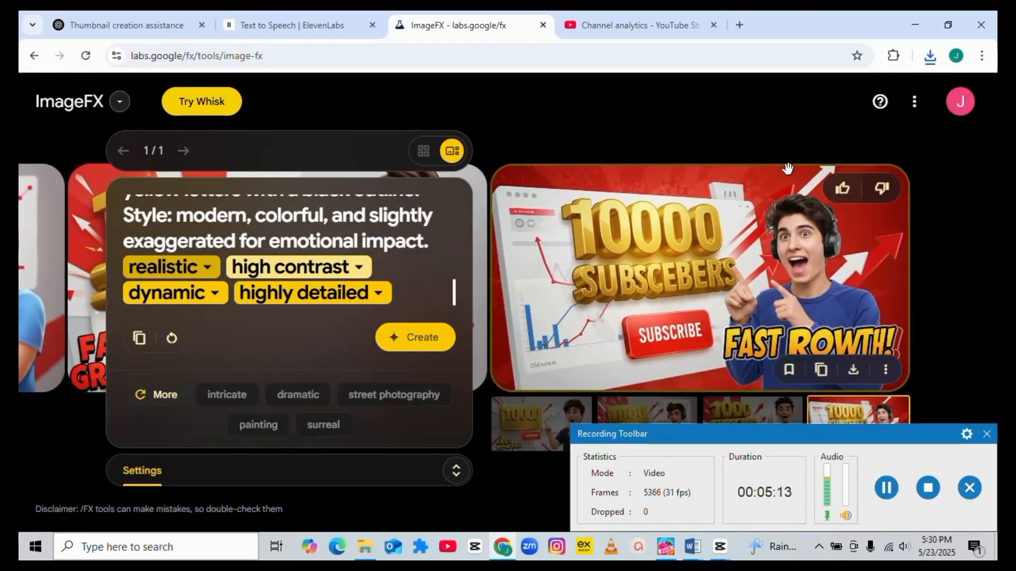
mouse_move(292, 181)
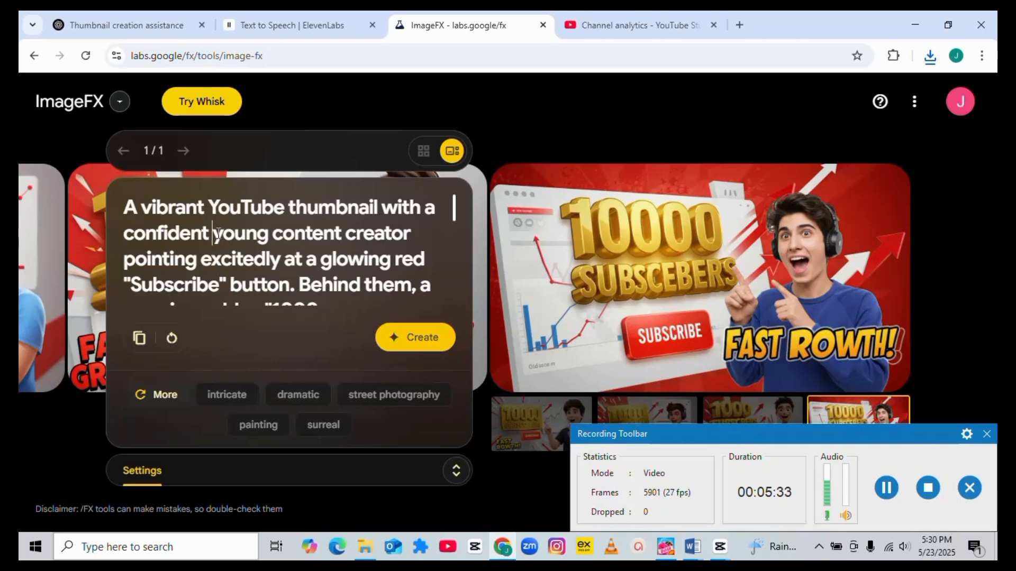
Insert 'Nigerian' after 'confident' in the prompt and scroll the prompt box down
text(Nigerian)
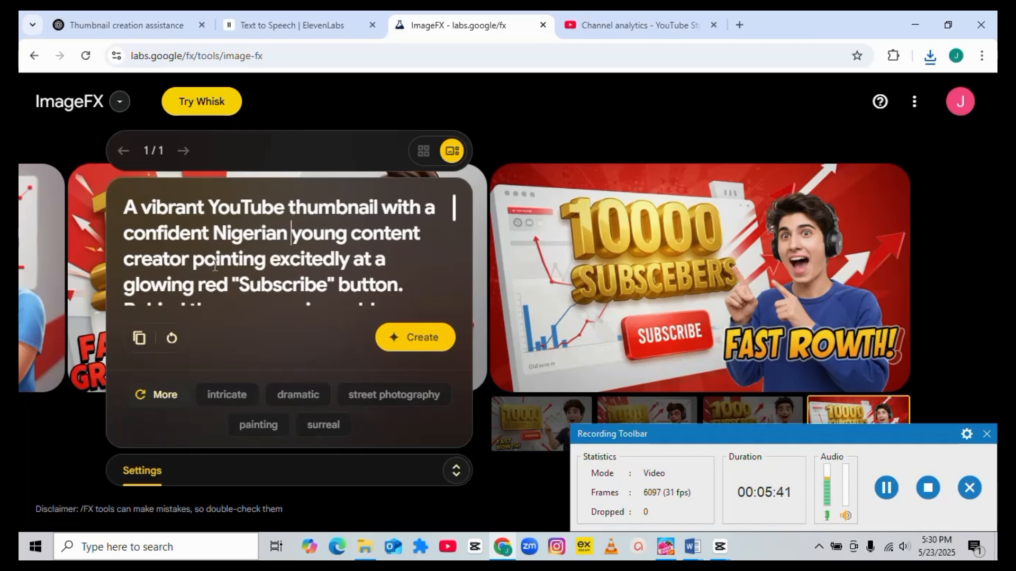
scroll(down, 3)
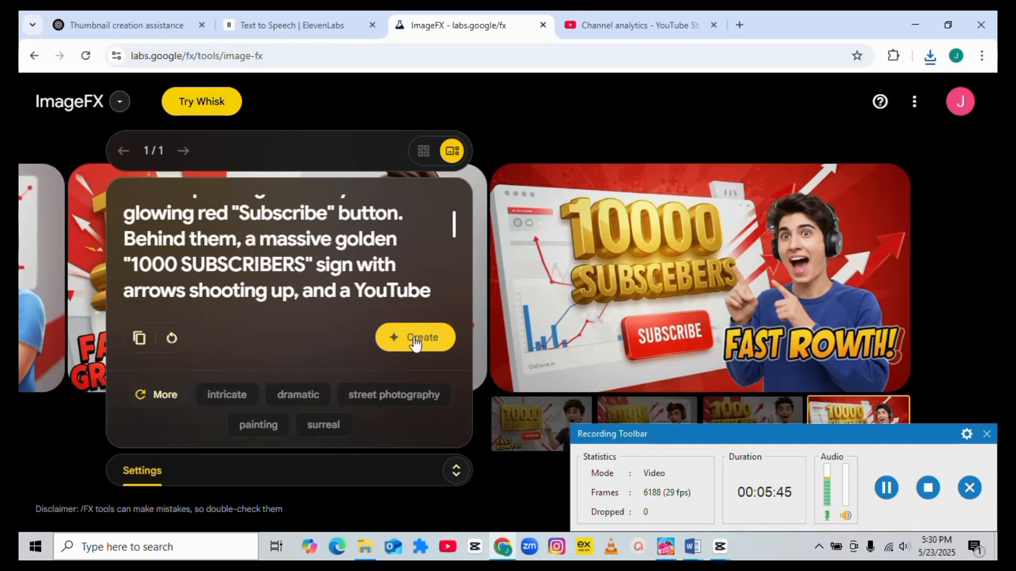
Create a second batch of four thumbnails from the Nigerian-creator prompt
click(414, 338)
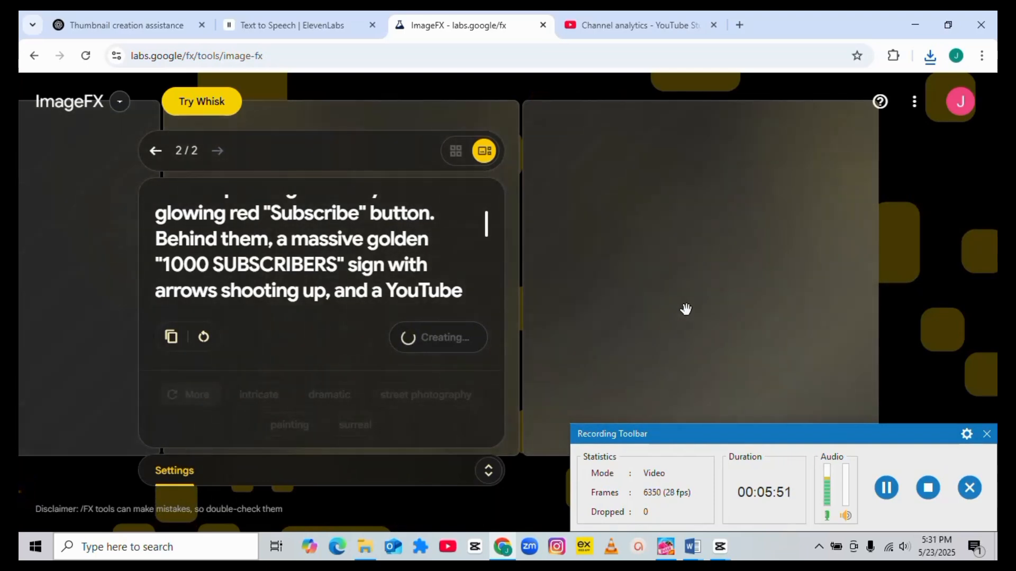
mouse_move(885, 488)
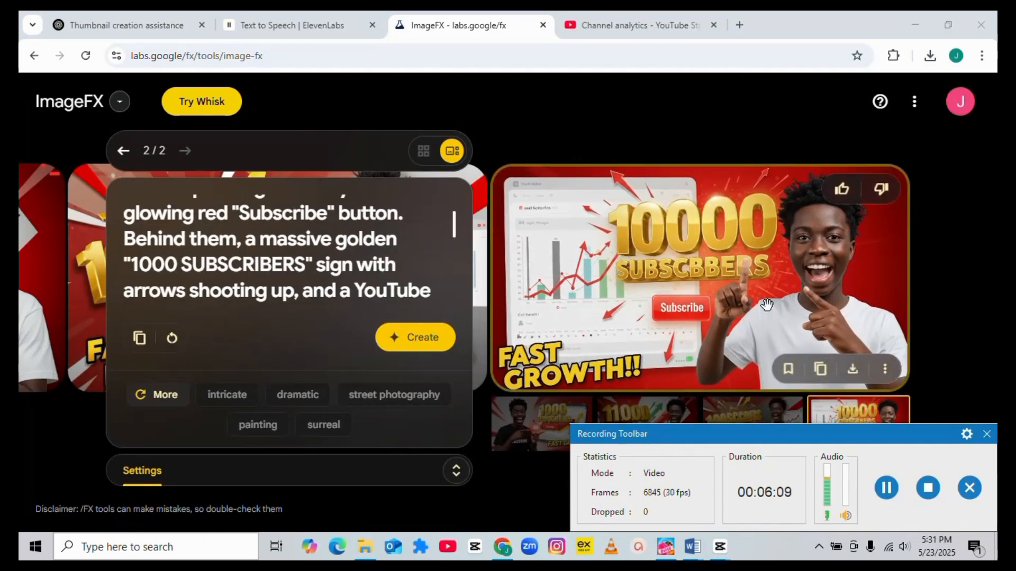
mouse_move(575, 239)
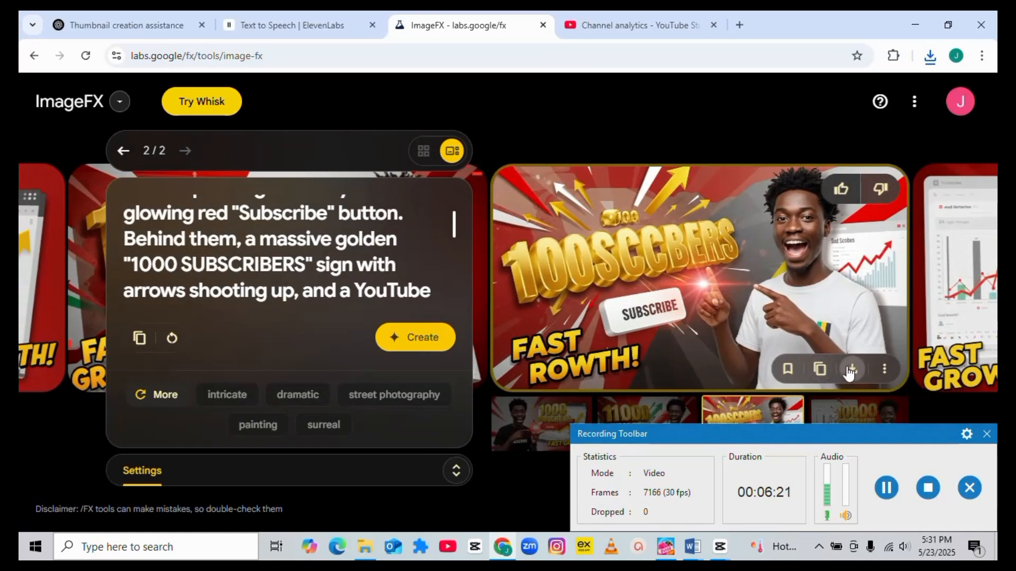
Download a thumbnail of the Nigerian creator from the new ImageFX batch
click(851, 369)
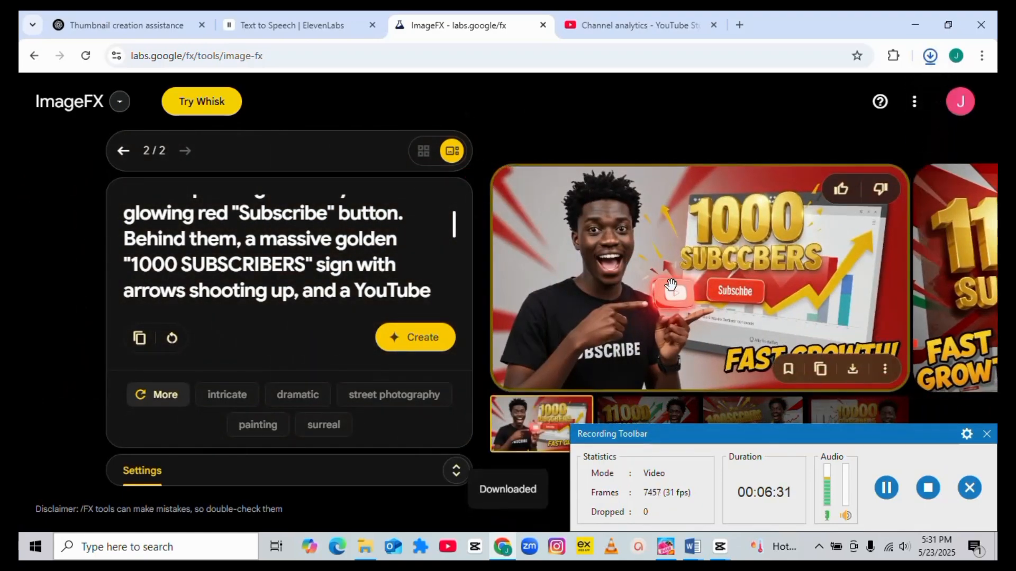
click(929, 55)
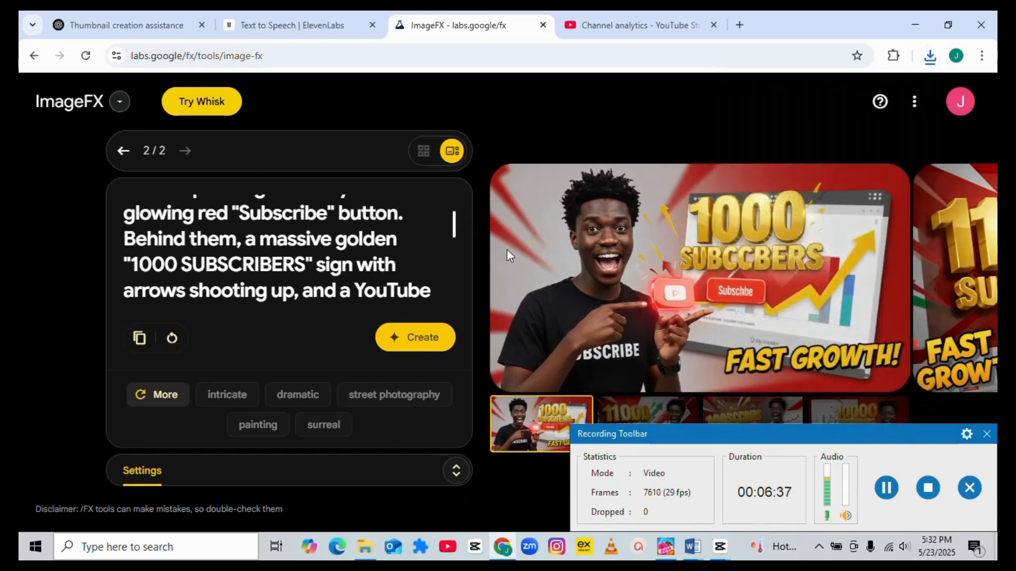
mouse_move(616, 272)
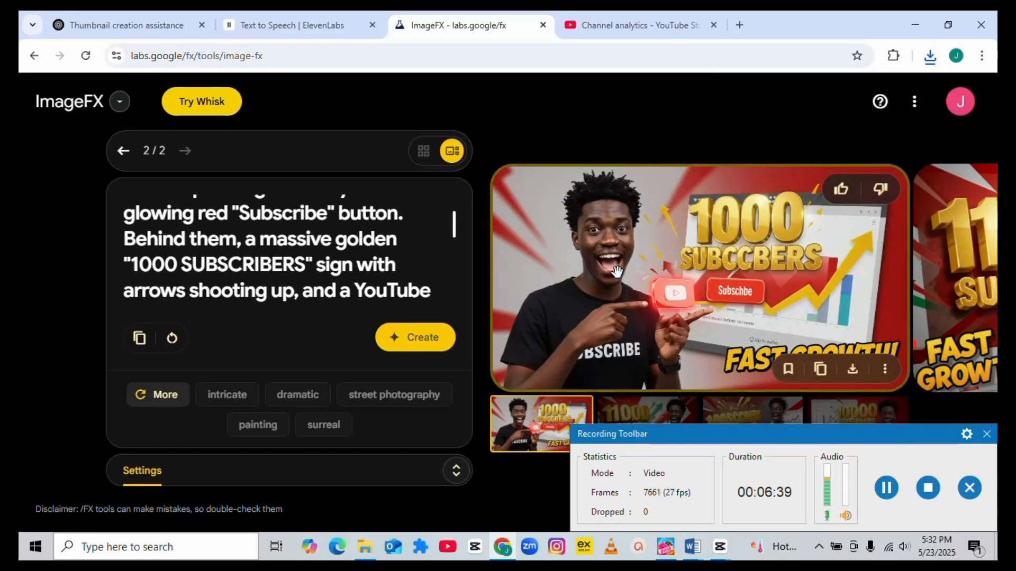
mouse_move(606, 248)
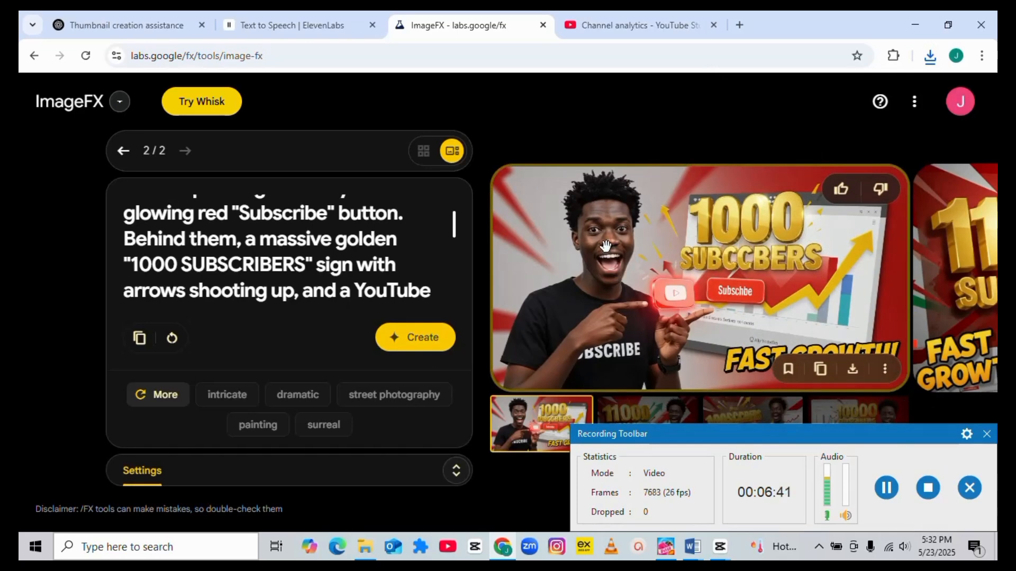
mouse_move(599, 246)
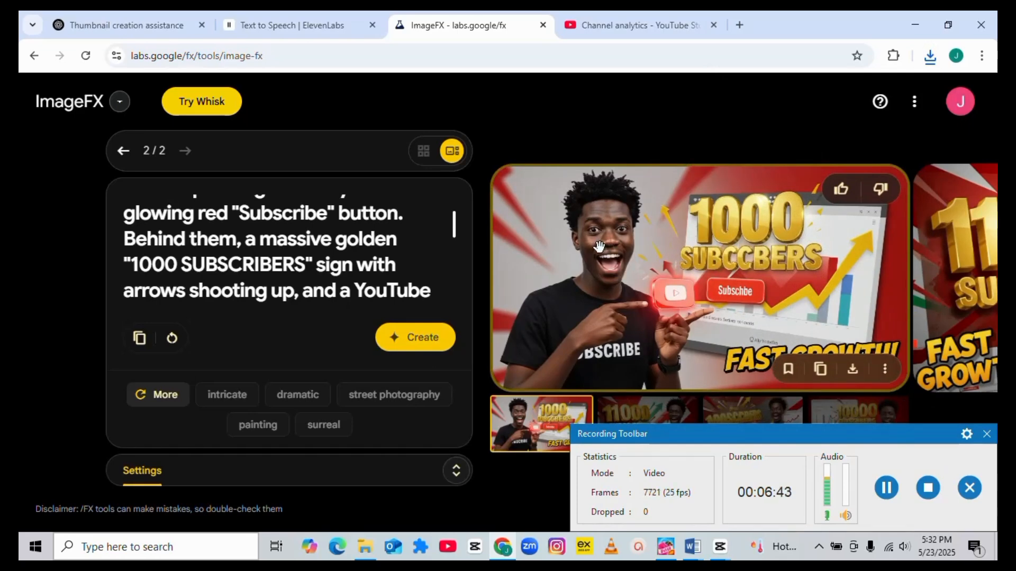